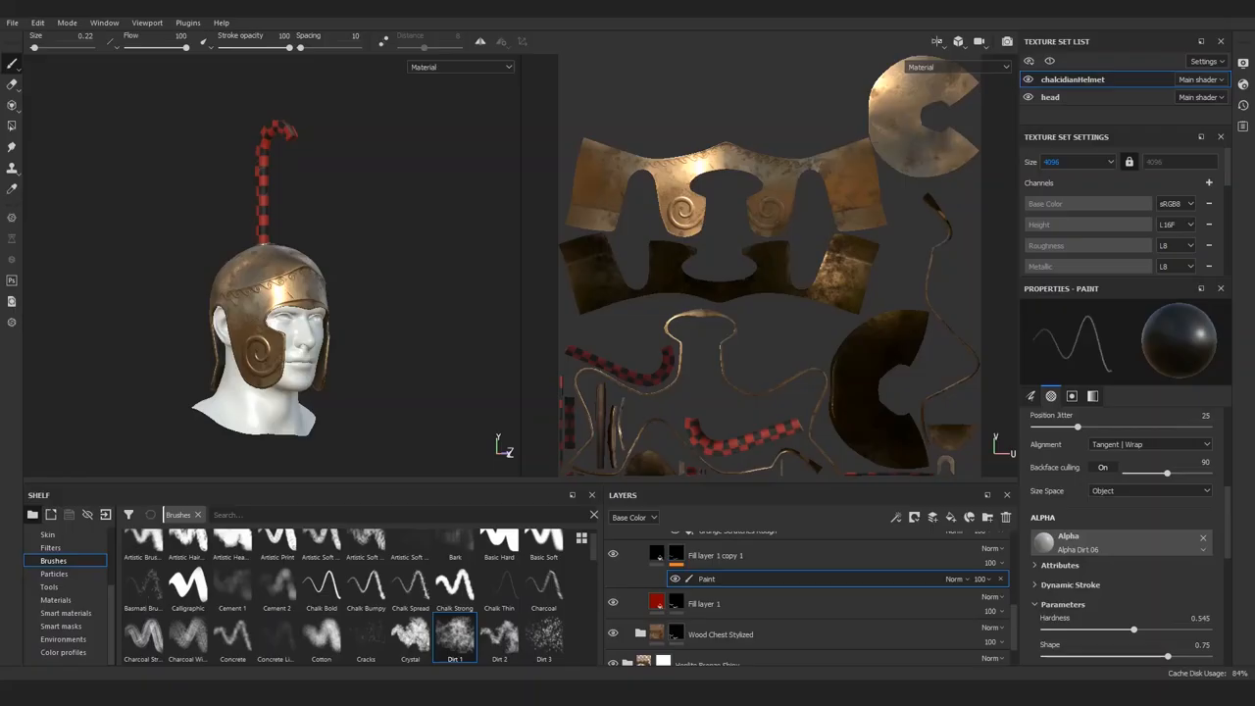
Step: Choose the Blender Cycles preset as the export config in the Export Textures dialog
left_click(12, 24)
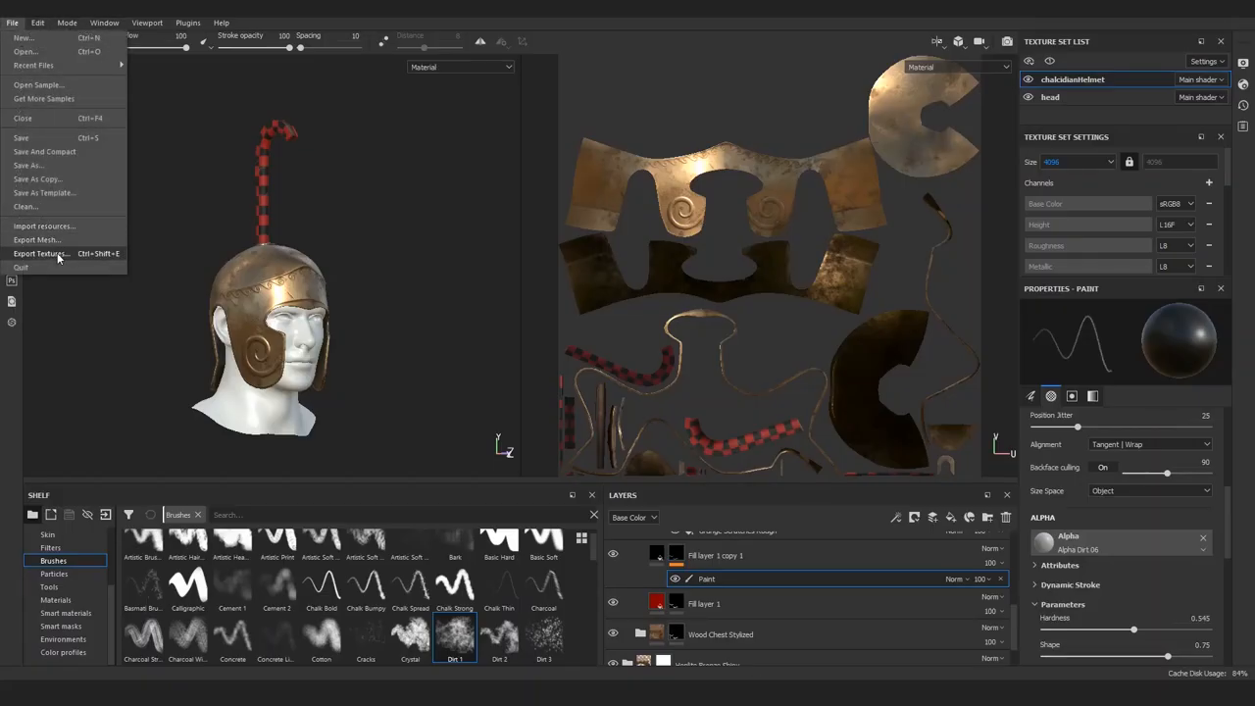
left_click(41, 253)
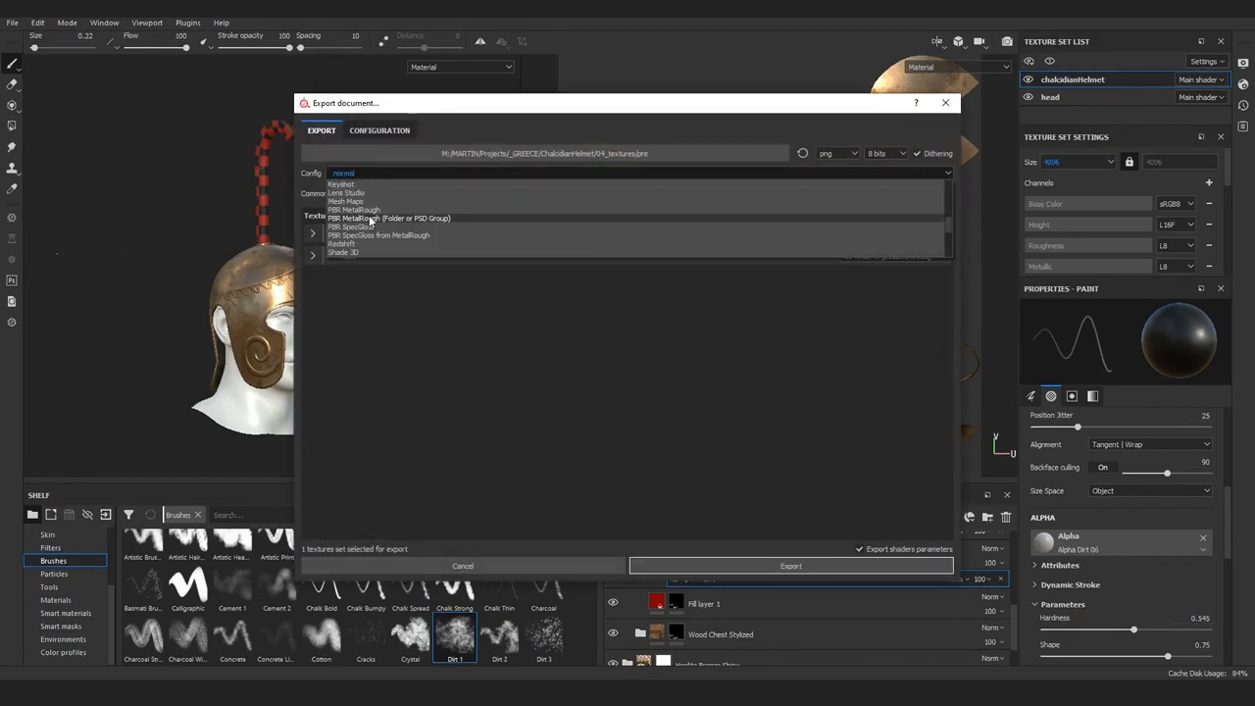
left_click(357, 172)
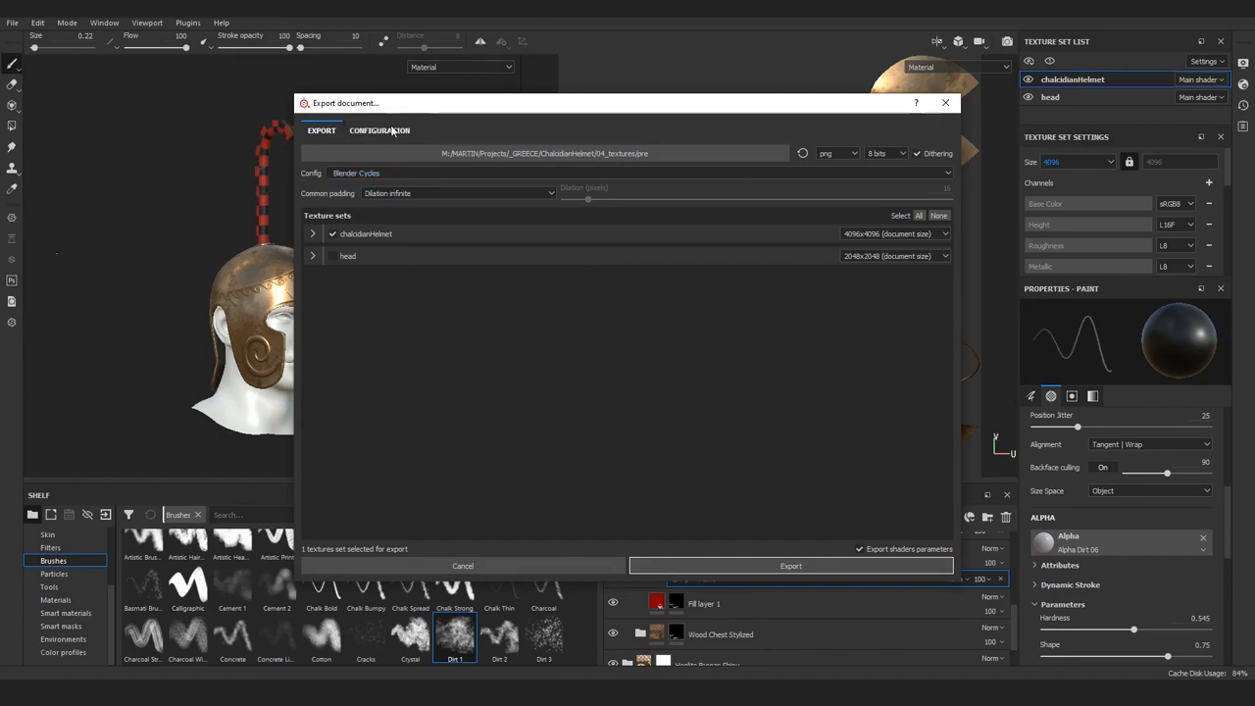
left_click(378, 129)
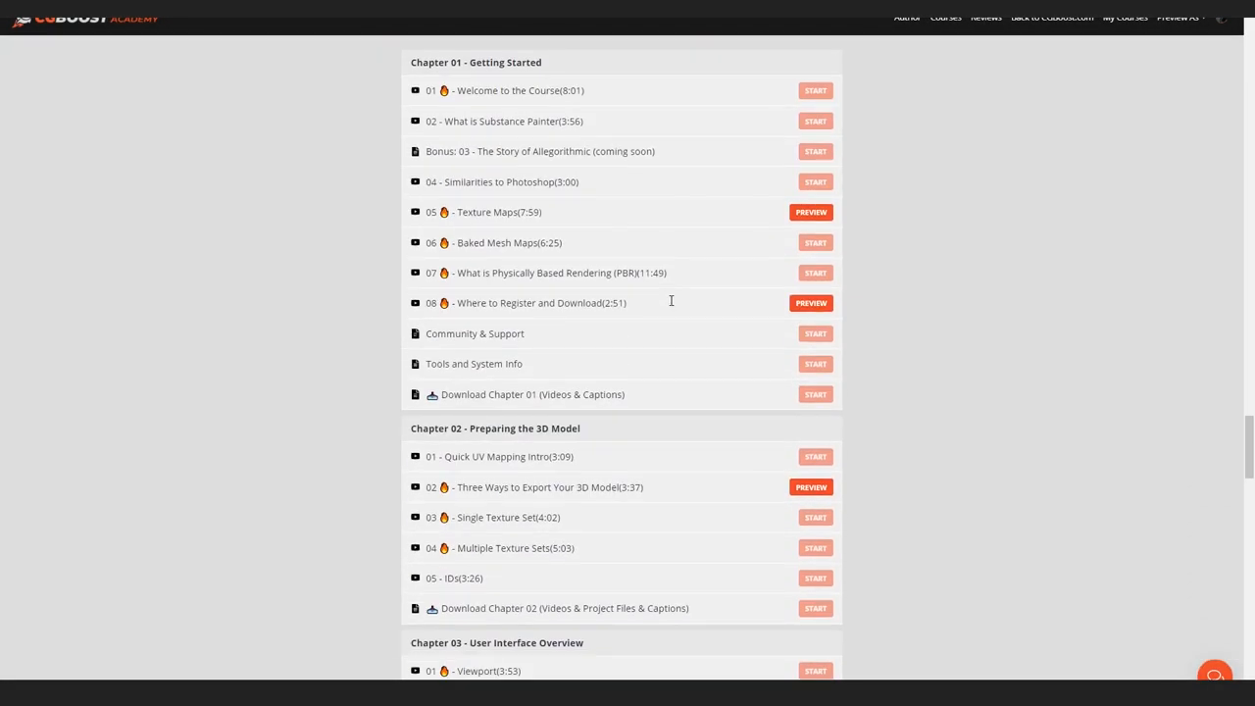
Step: Scroll down the Substance Painter course curriculum on the CG Boost Academy page
scroll("down", 3)
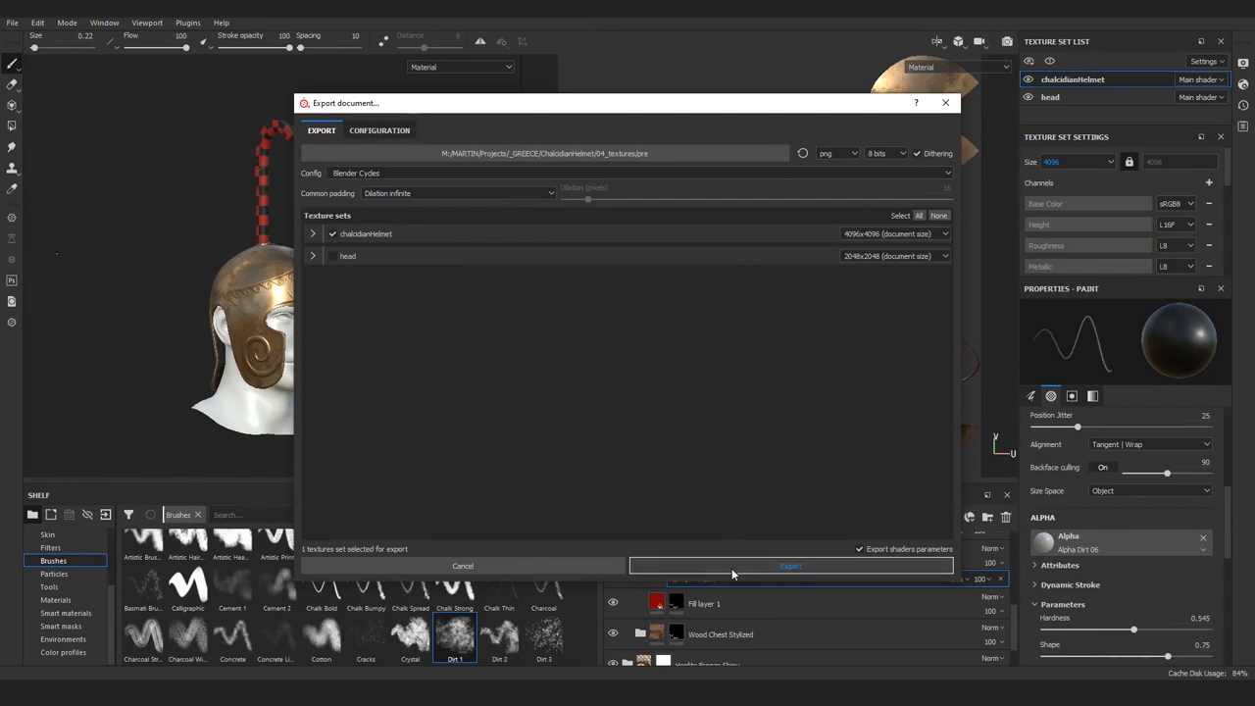
Step: Export the helmet and head texture maps and dismiss the export-finished notice
left_click(790, 565)
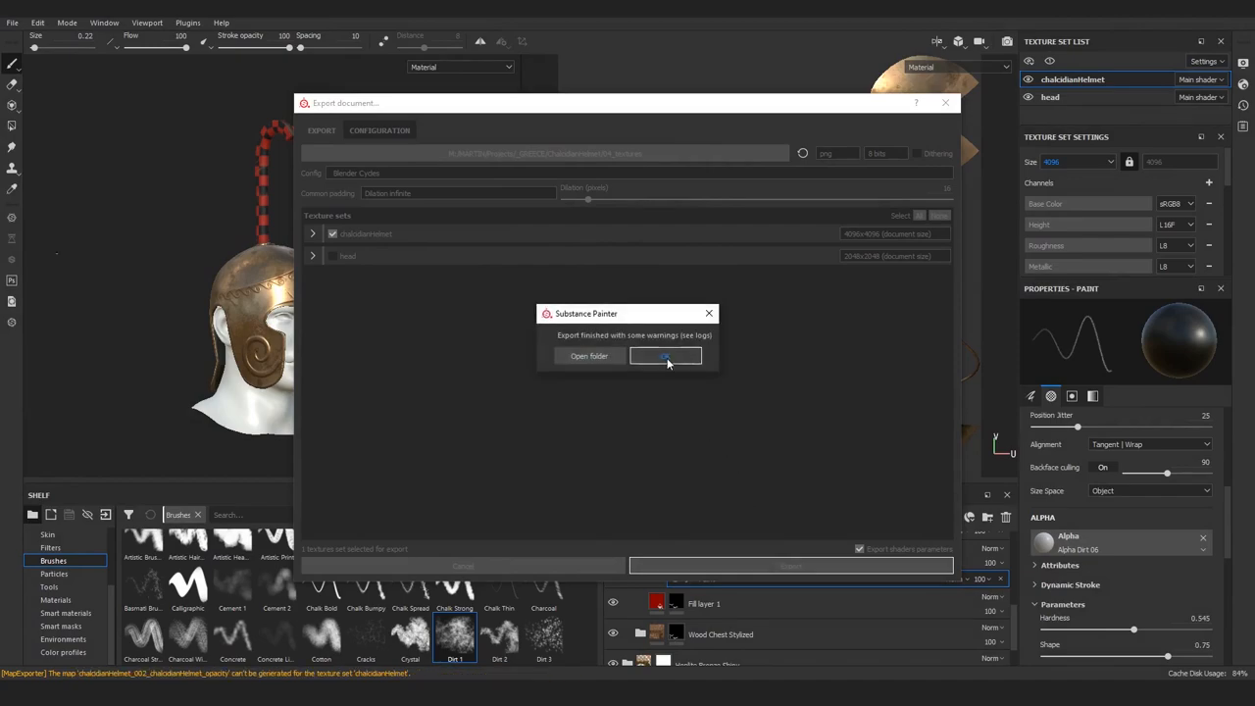
left_click(665, 355)
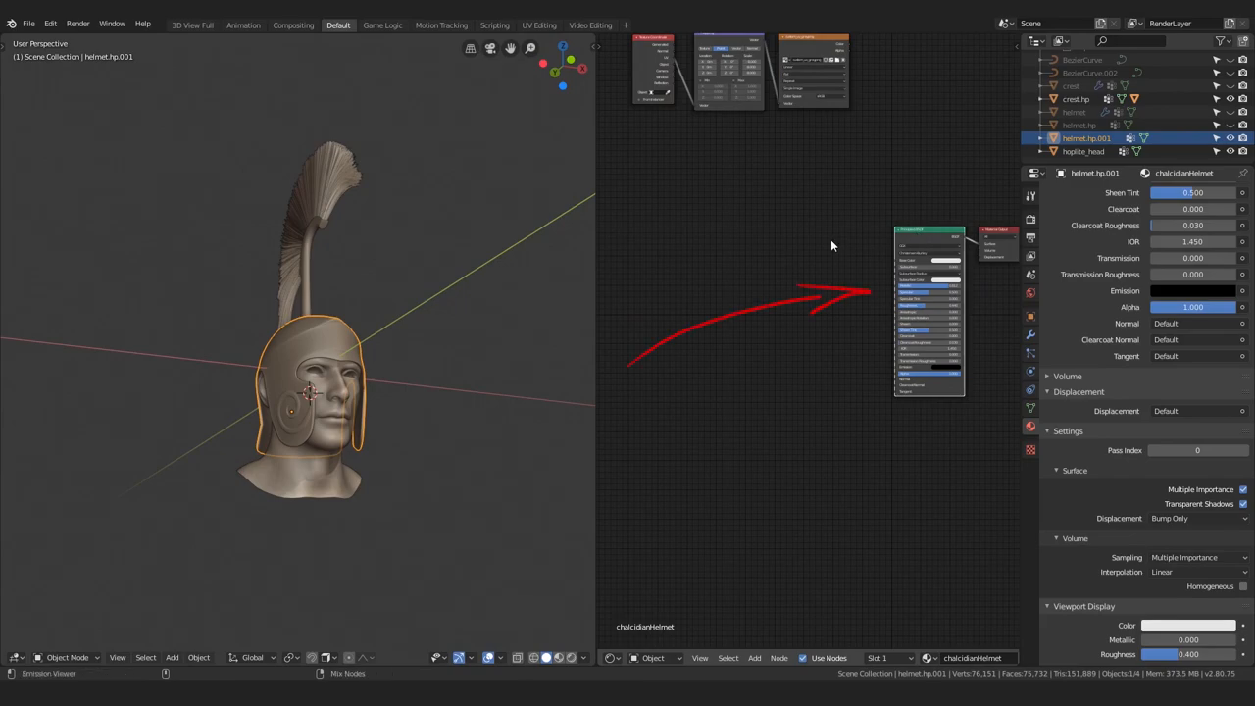
Step: Load the exported texture maps onto the Principled BSDF with Node Wrangler (Ctrl+Shift+T)
key("ctrl+shift+t")
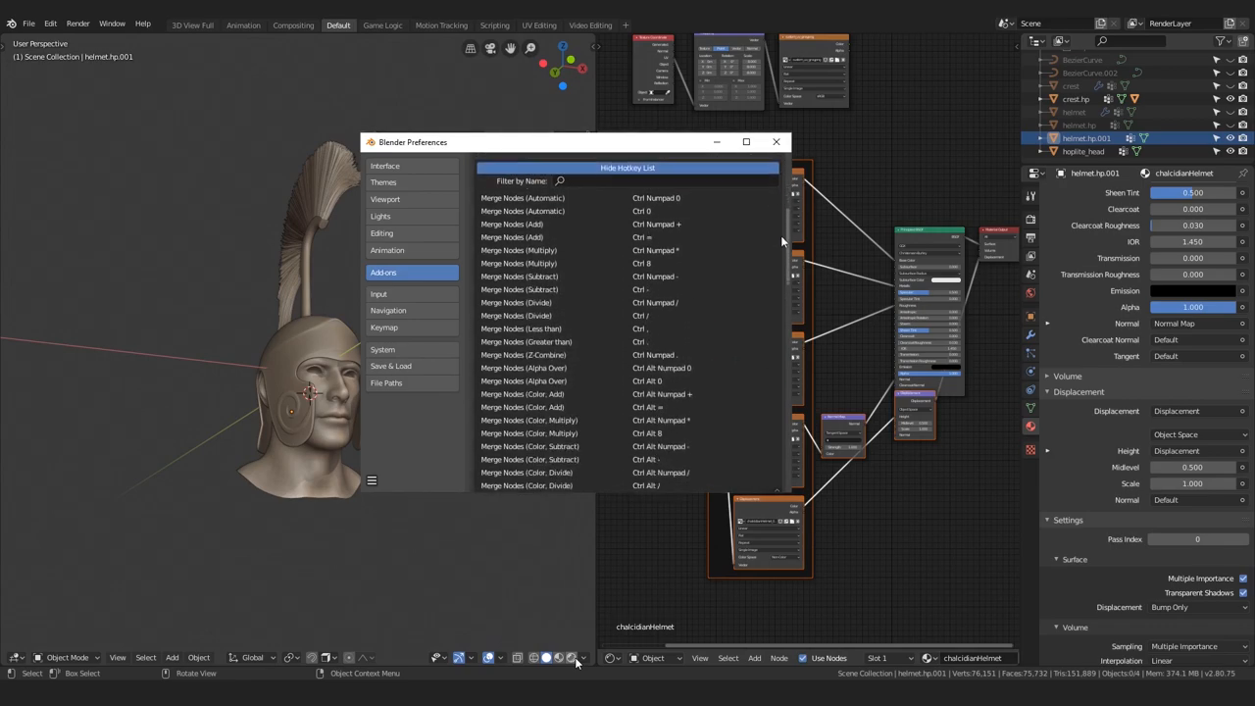
Step: Scroll through the Node Wrangler keymap in the Add-ons preferences
scroll("down", 3)
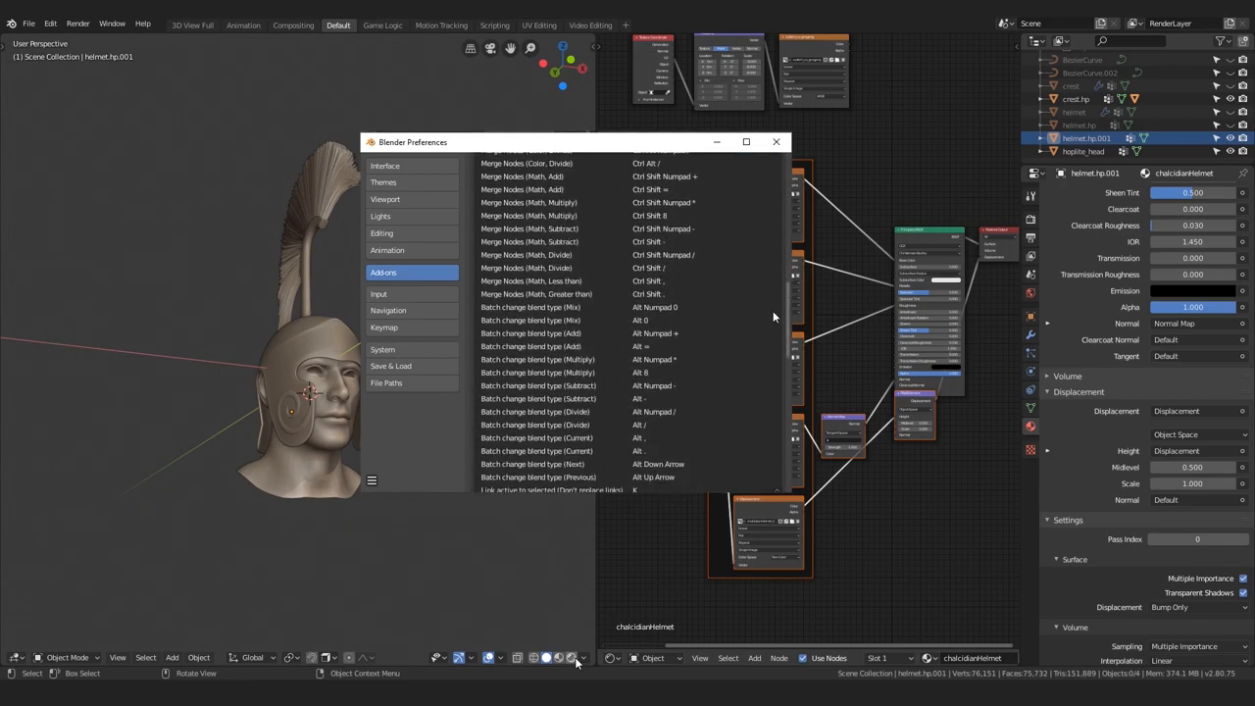
scroll("down", 3)
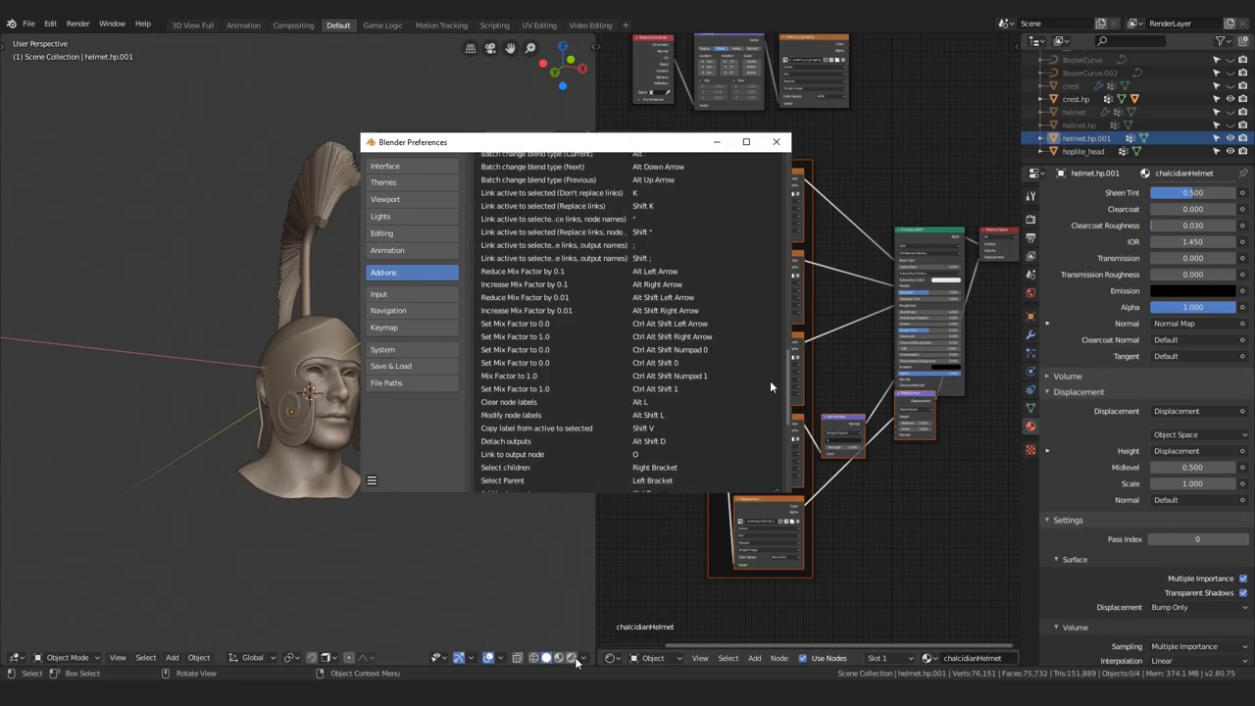
scroll("down", 3)
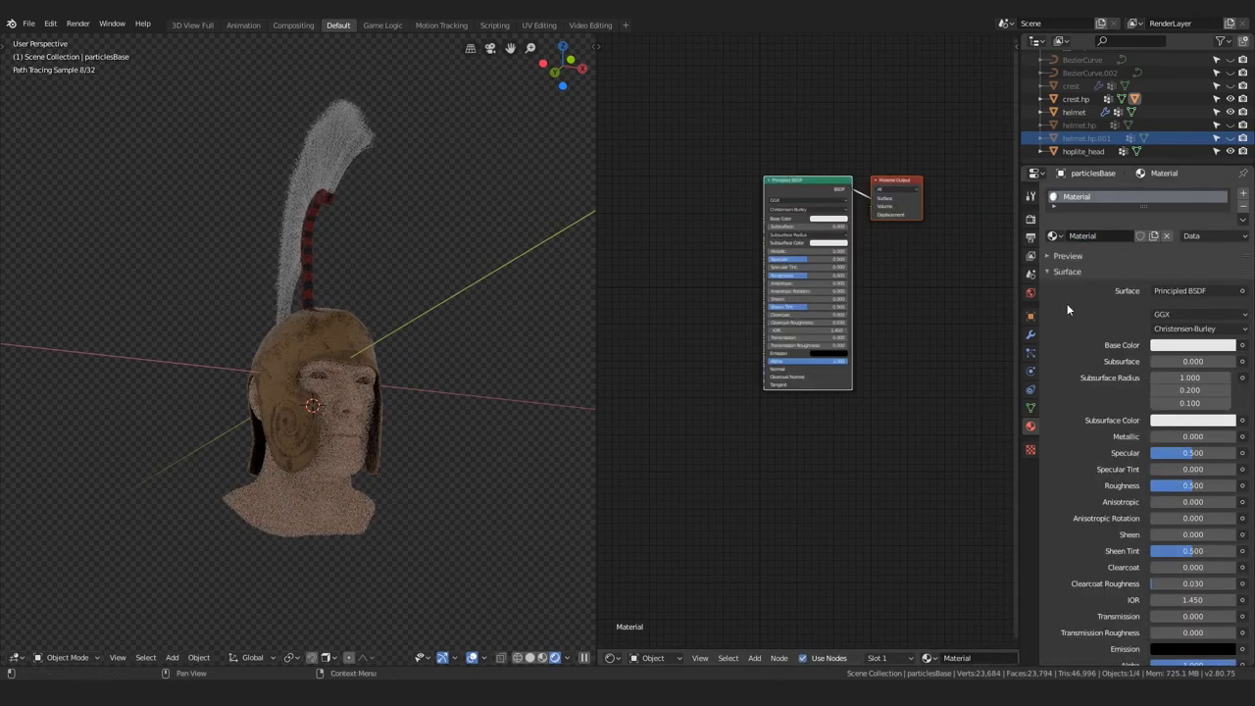
Step: Make the crest material a Principled Hair BSDF coloured by melanin concentration with a red tint
left_click(1181, 291)
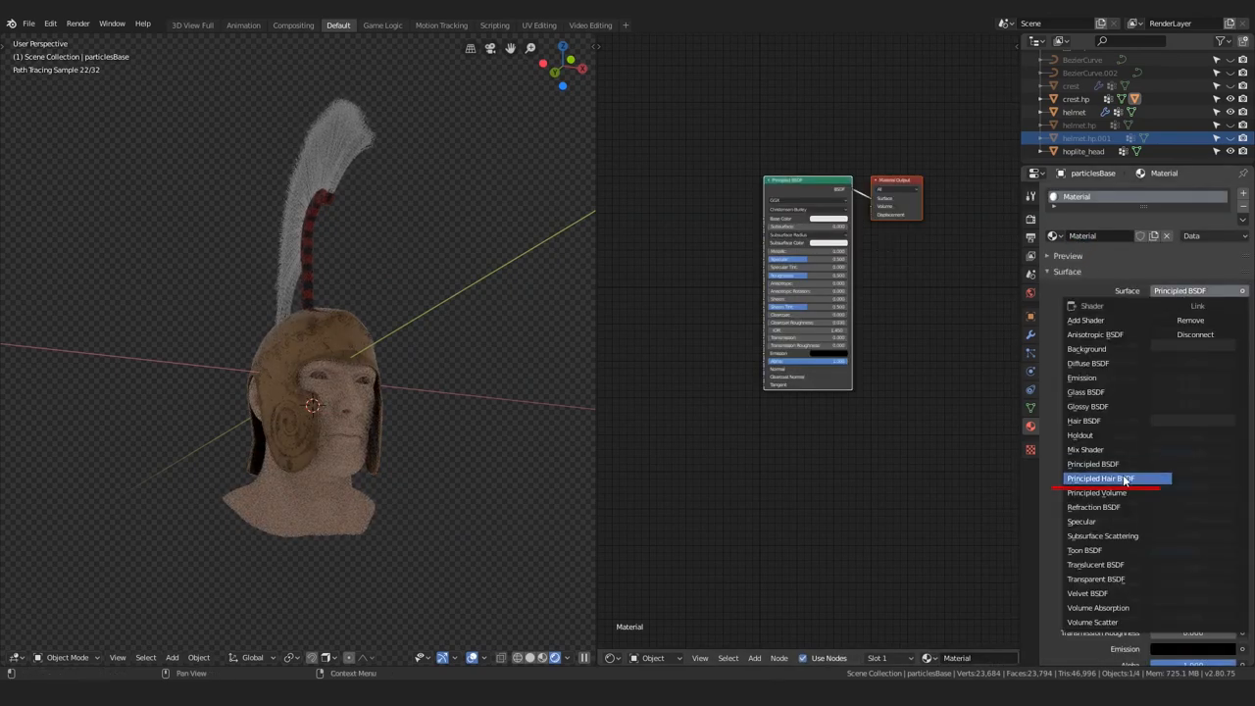
left_click(1100, 479)
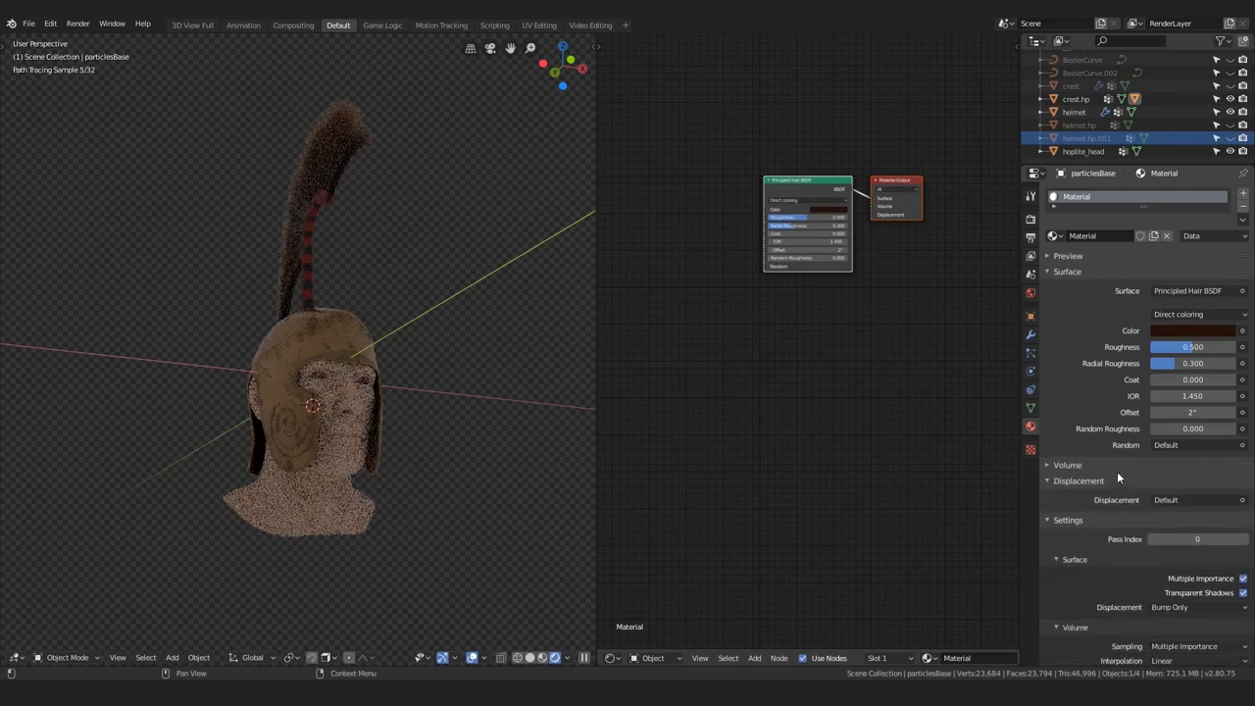
left_click(1197, 314)
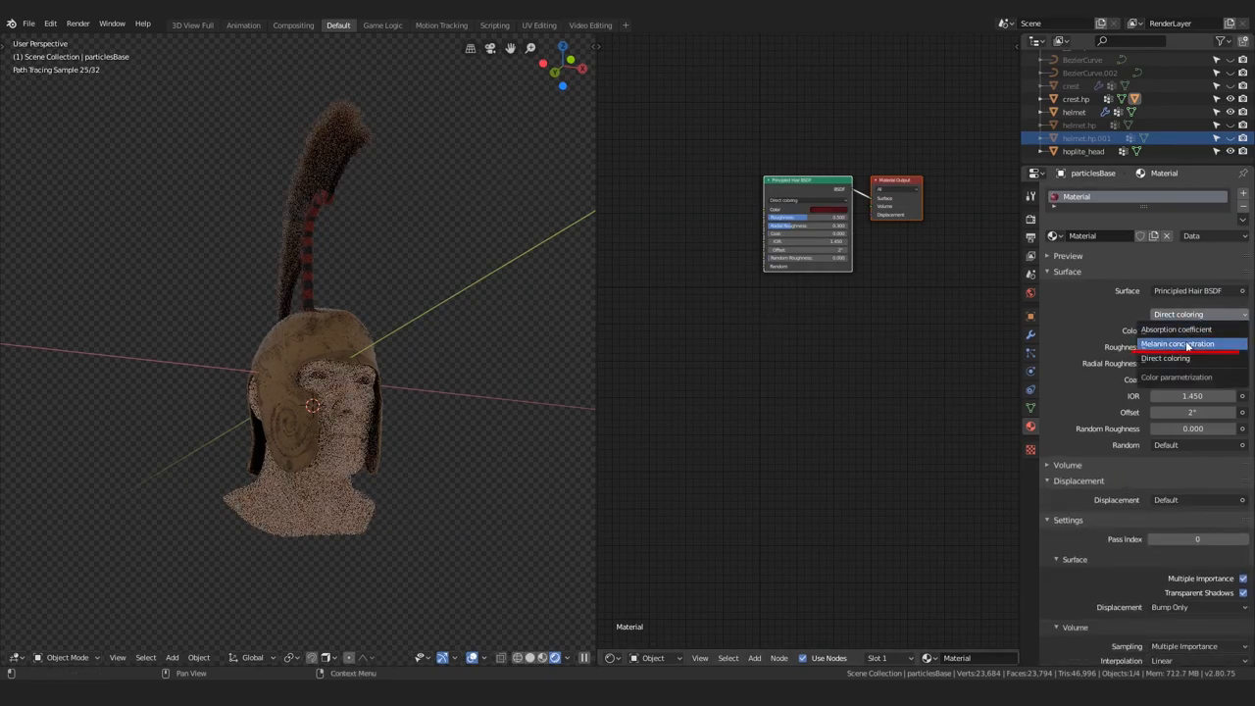
left_click(1177, 343)
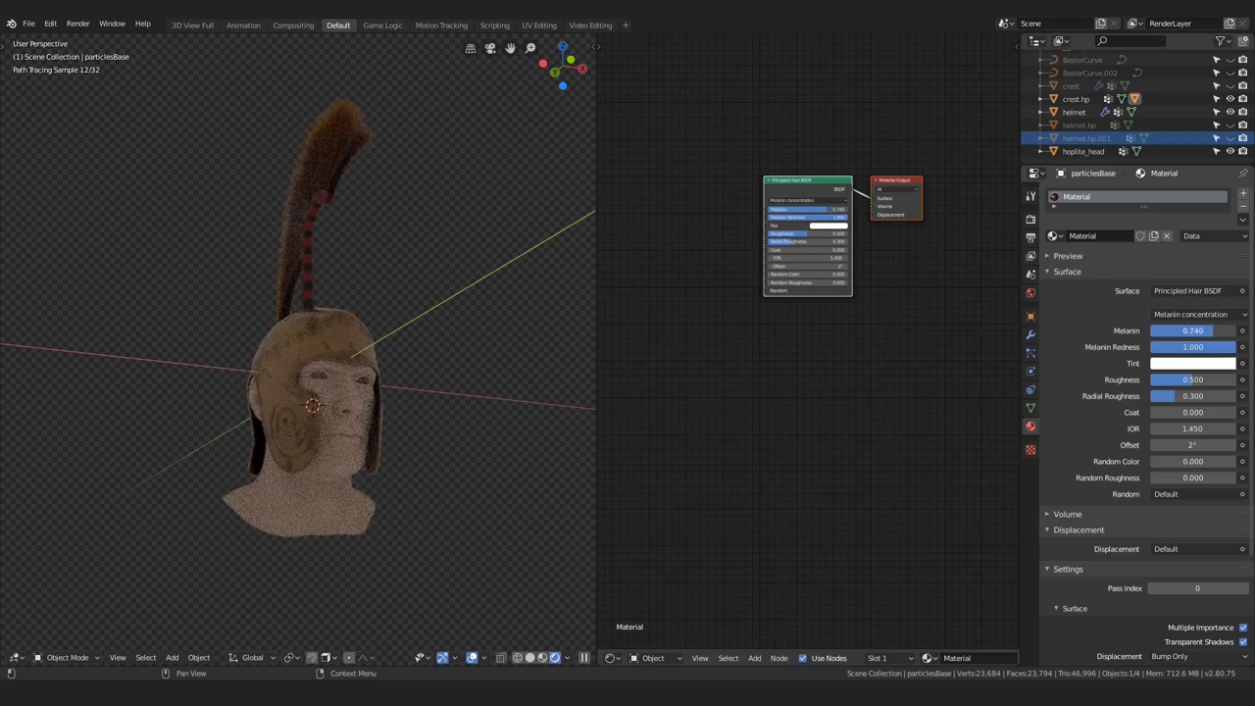
left_click(1193, 363)
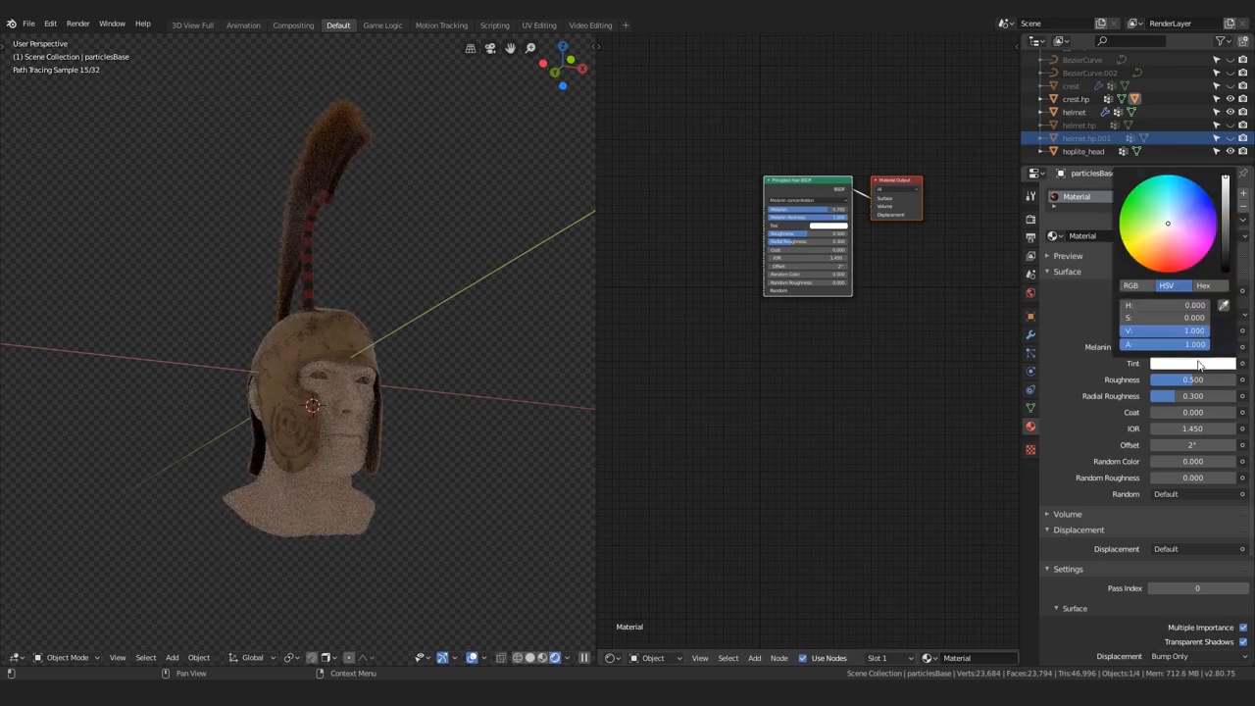
left_click(1165, 267)
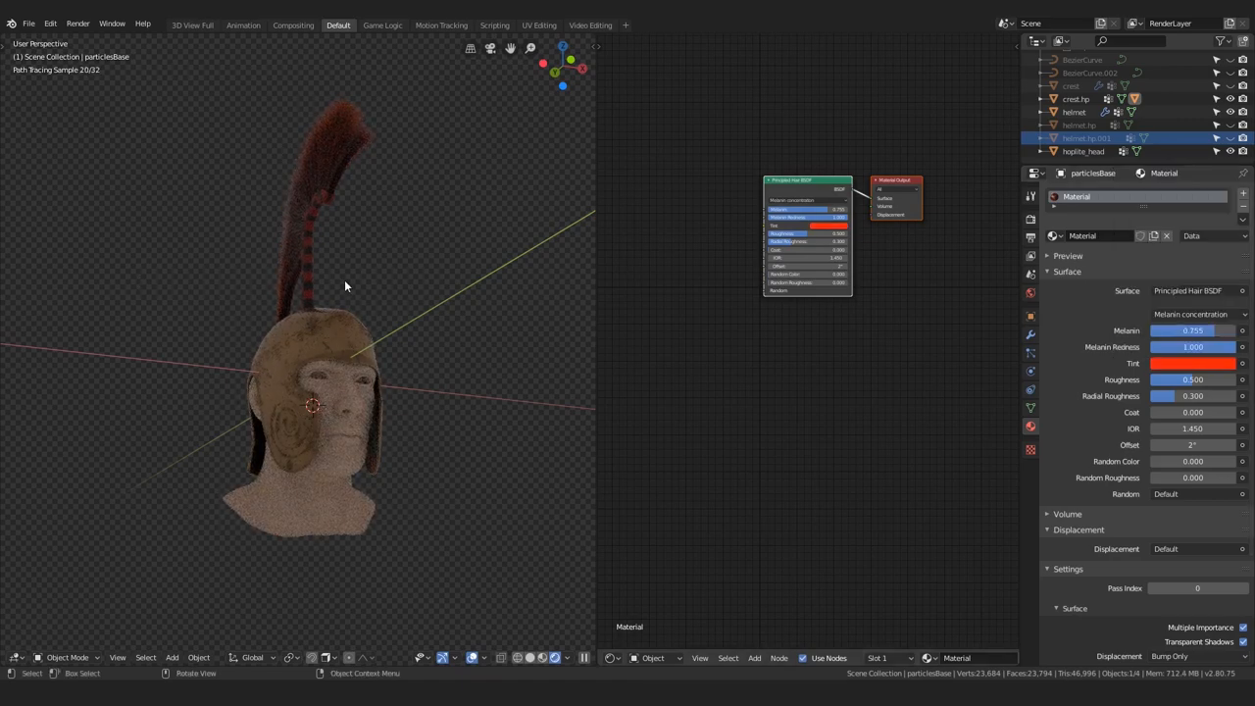
left_click_drag(346, 286, 184, 287)
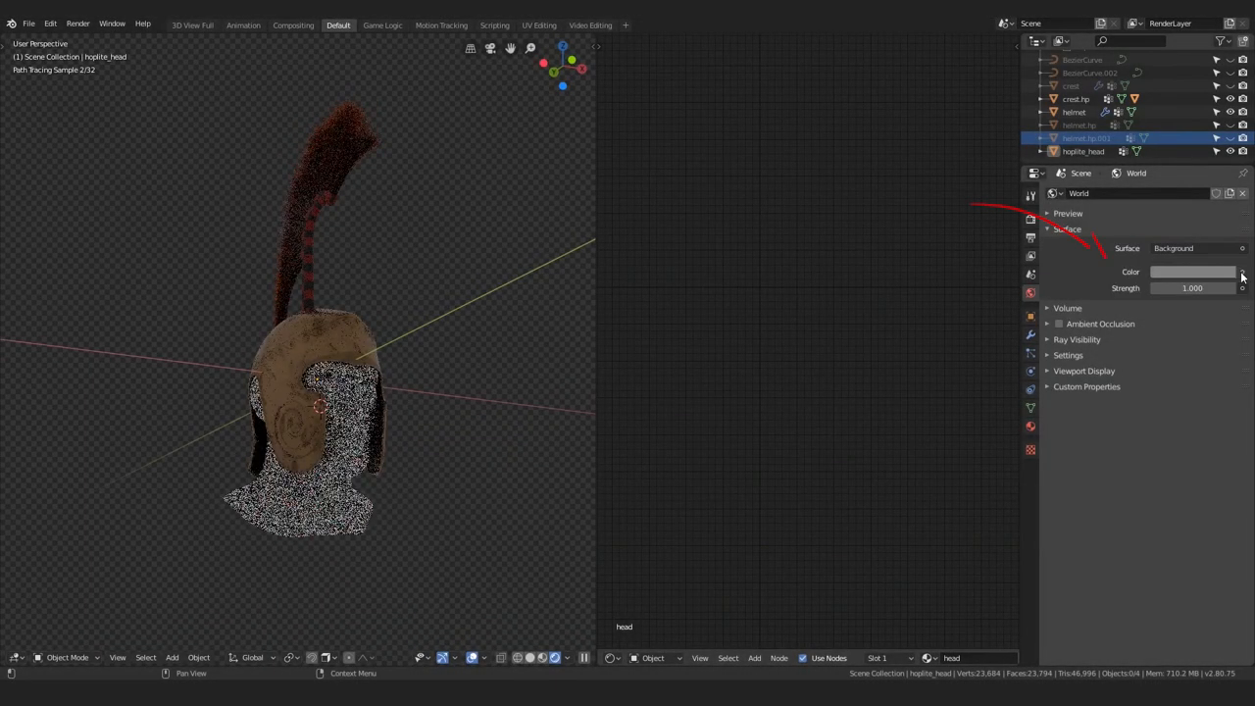
Step: Set the world colour to an Environment Texture and browse for an HDRI image
left_click(1241, 270)
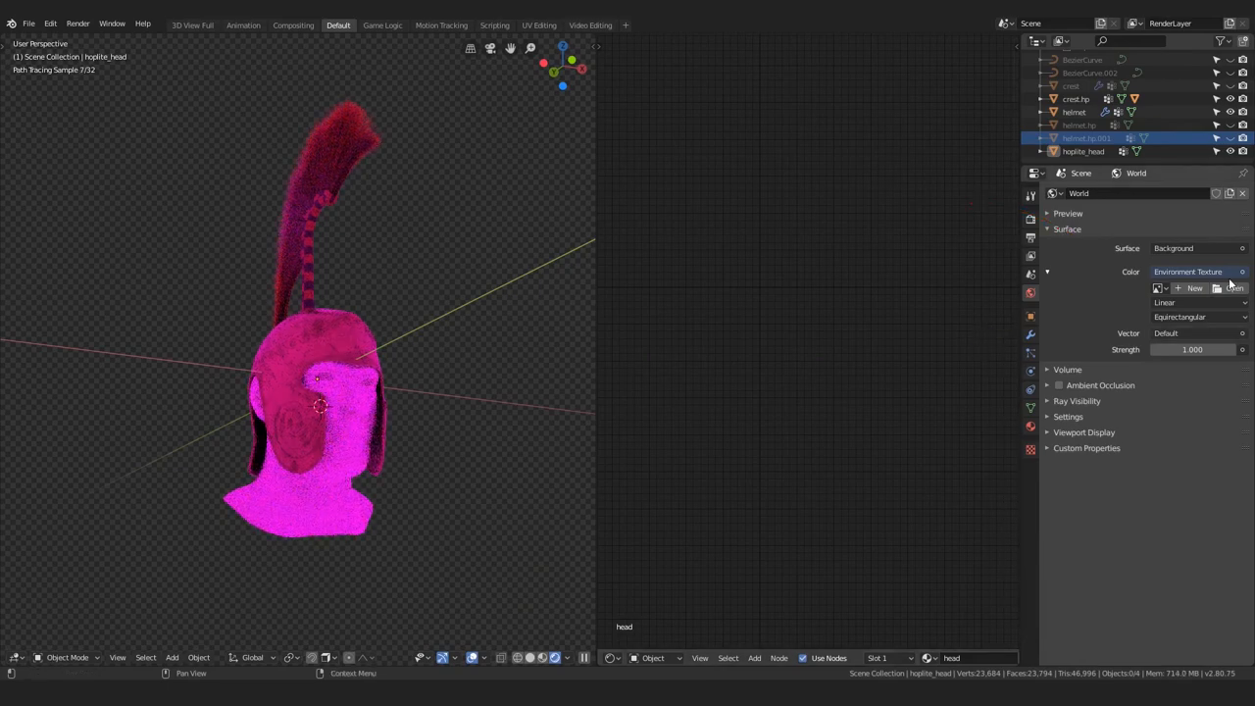
left_click(1232, 287)
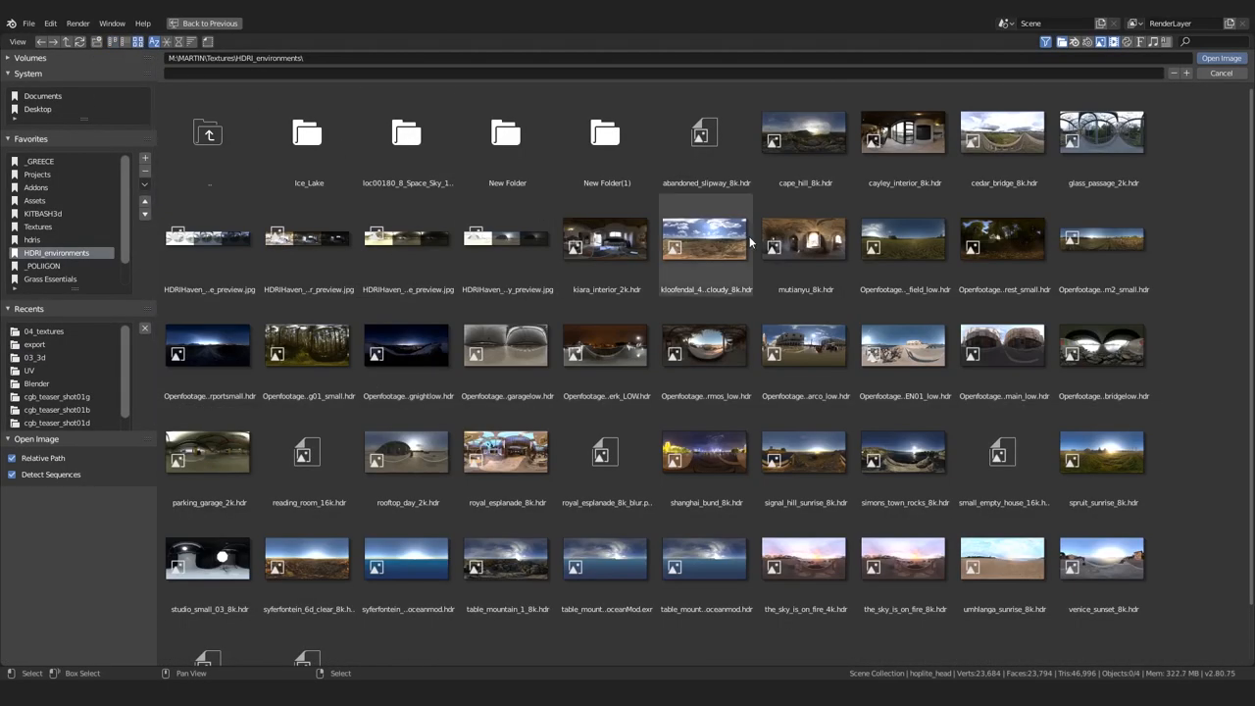
mouse_move(902, 345)
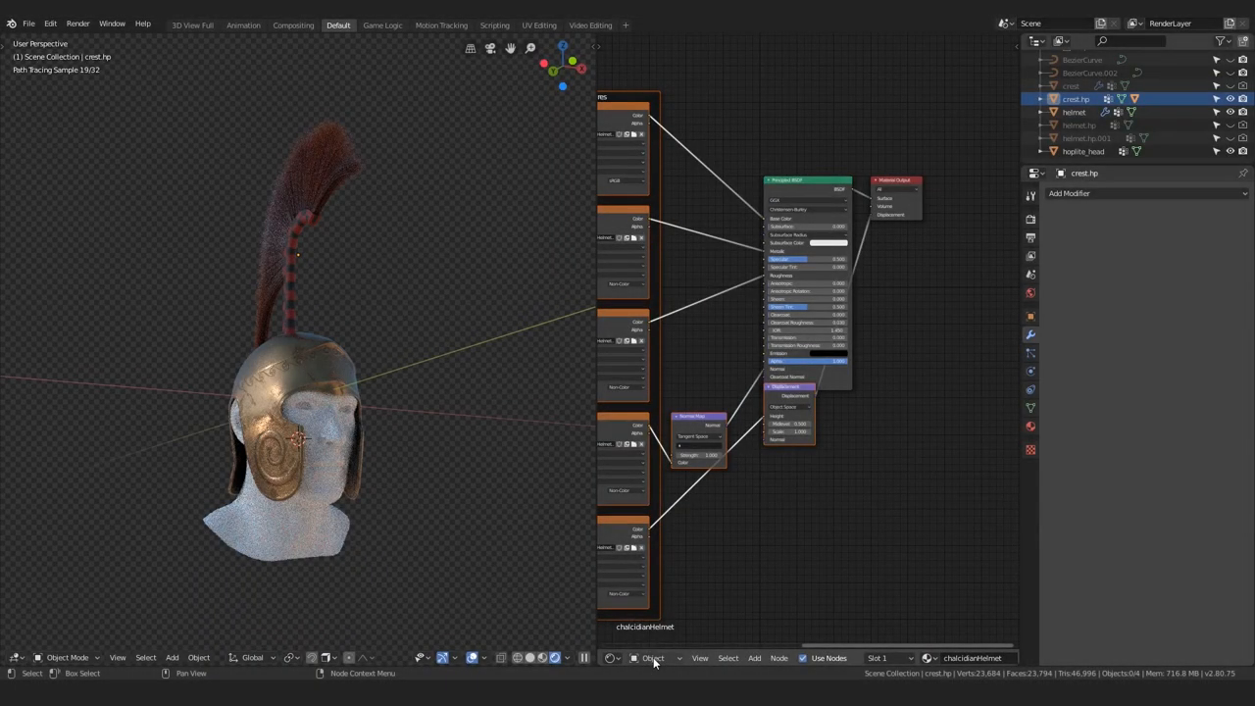
Step: Add Texture Coordinate and Mapping nodes to the environment texture in the World shader nodes
left_click(655, 659)
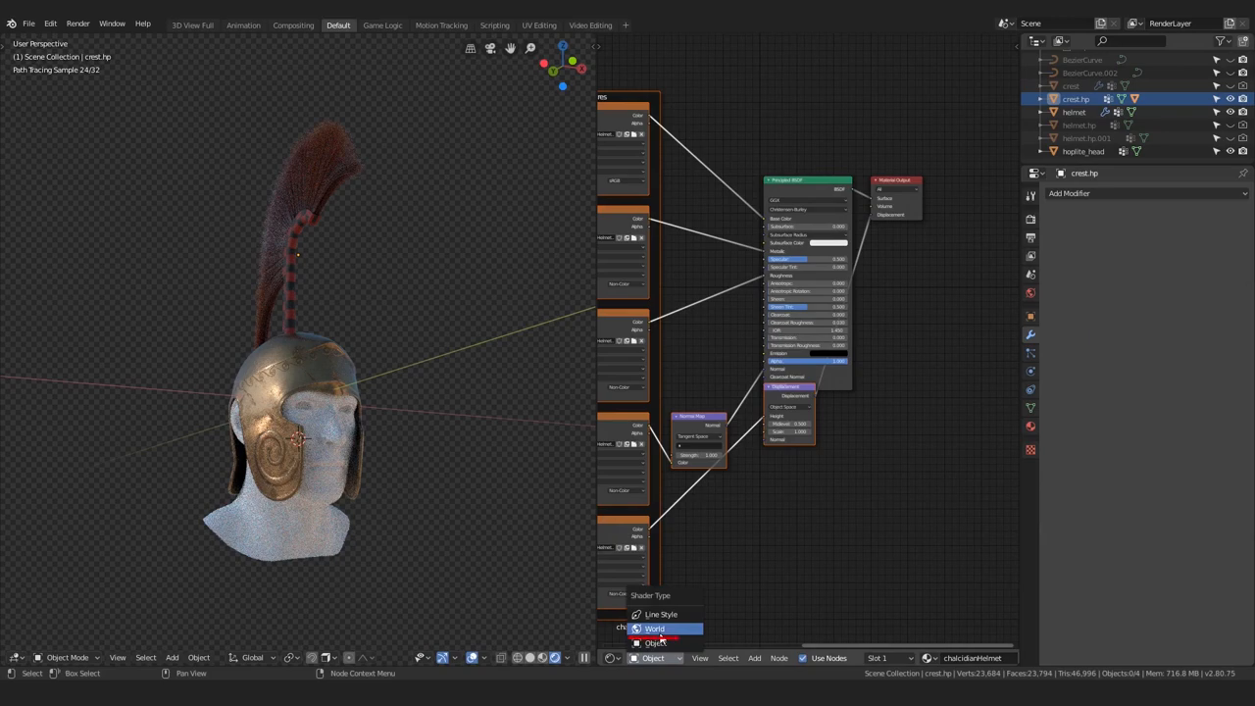
left_click(656, 628)
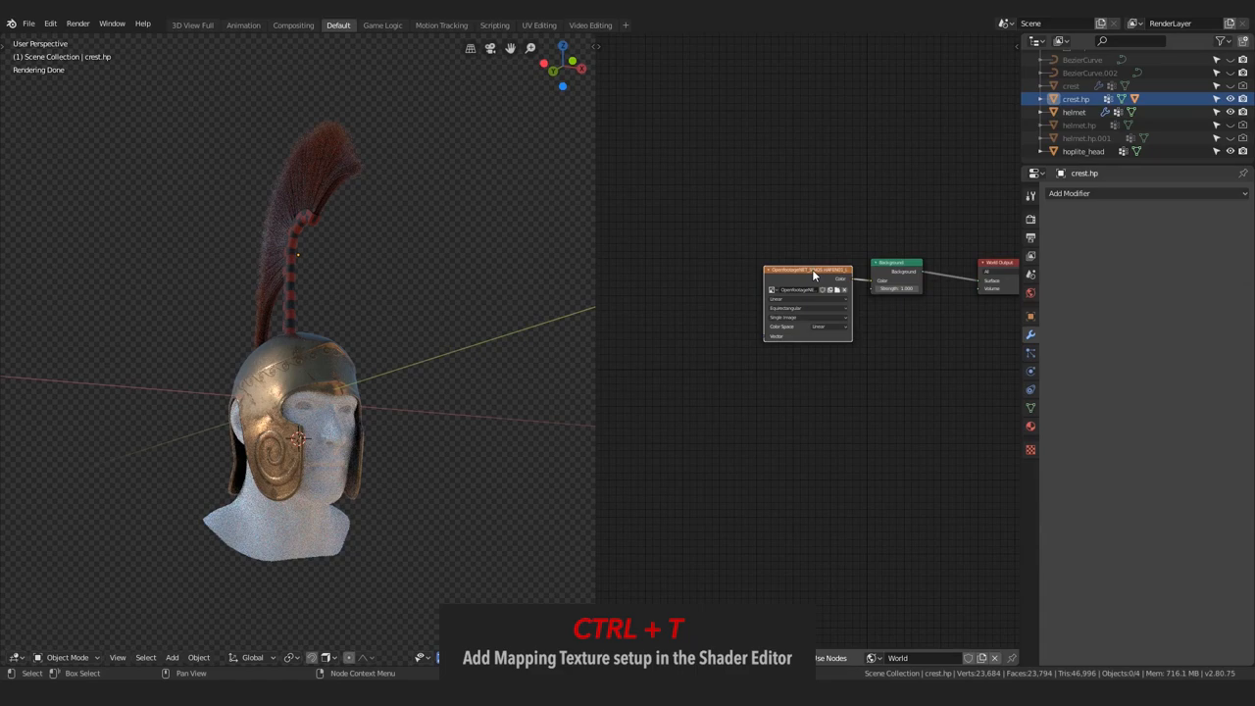
key("ctrl+t")
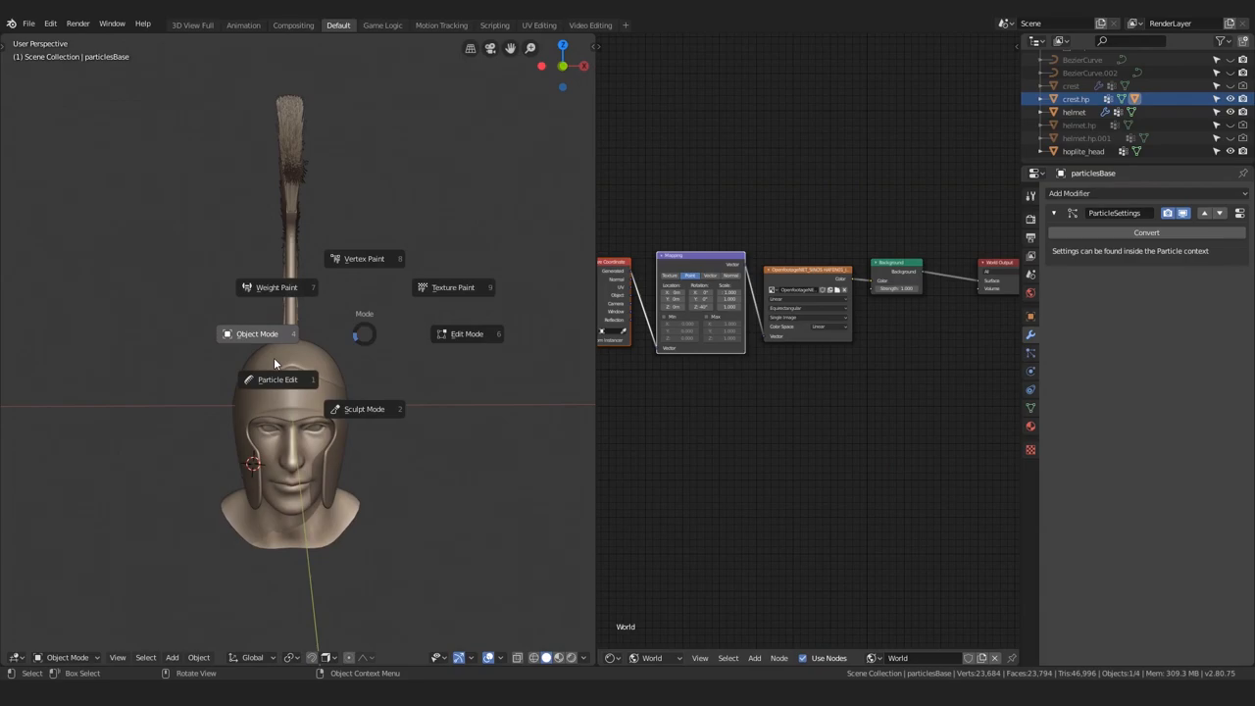
Step: Comb the crest hair strands upward in Particle Edit, then return to Object Mode
left_click(279, 380)
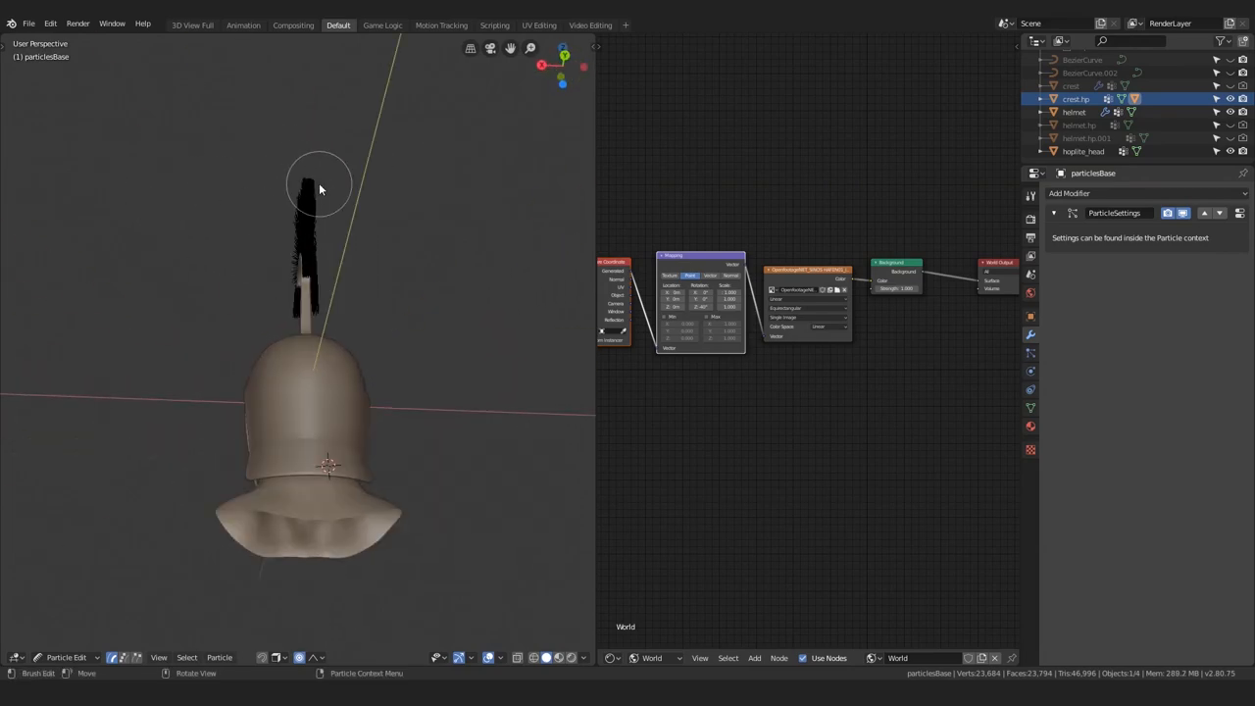
left_click_drag(318, 187, 349, 344)
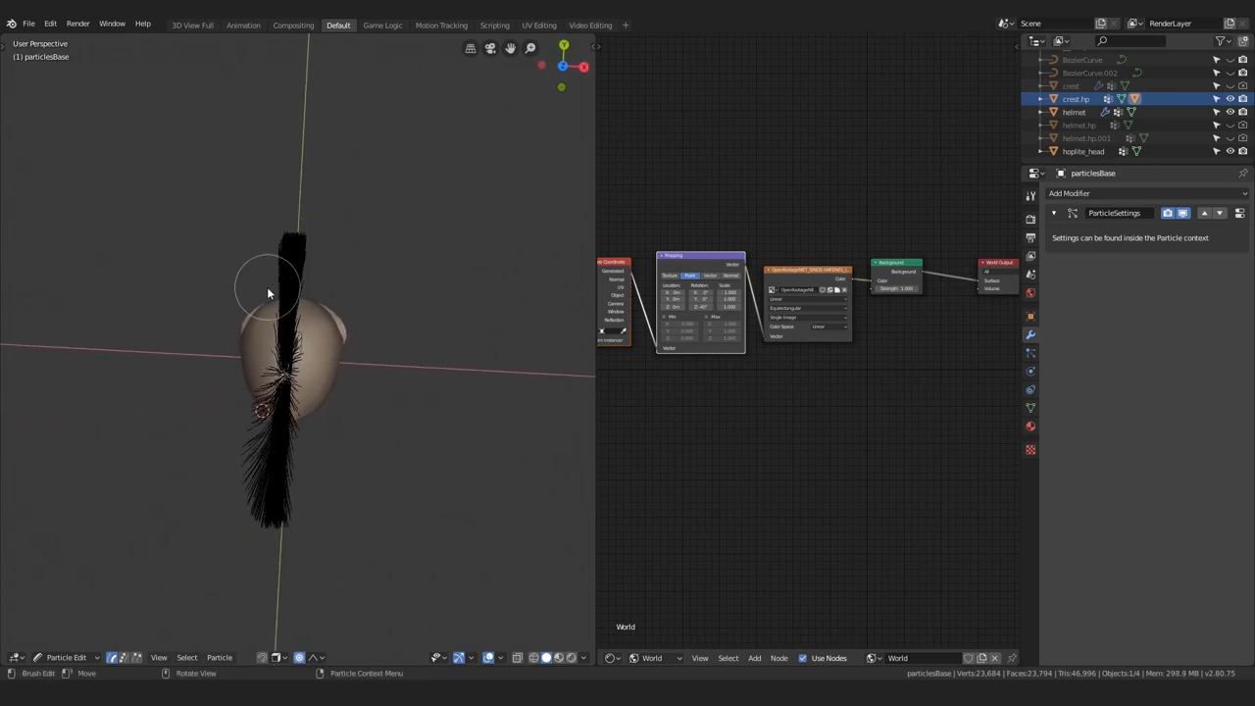
left_click(63, 657)
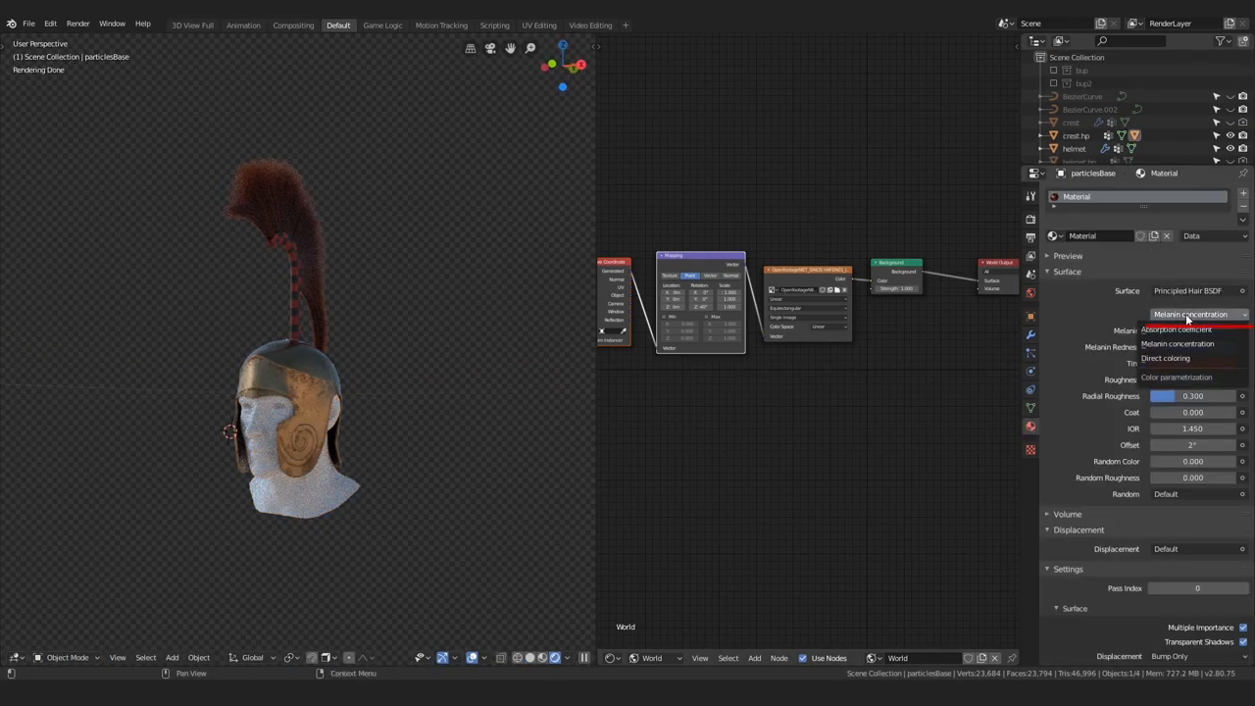
Step: Switch the hair to Direct Coloring in orange-red and raise its roughness and radial roughness
left_click(1165, 357)
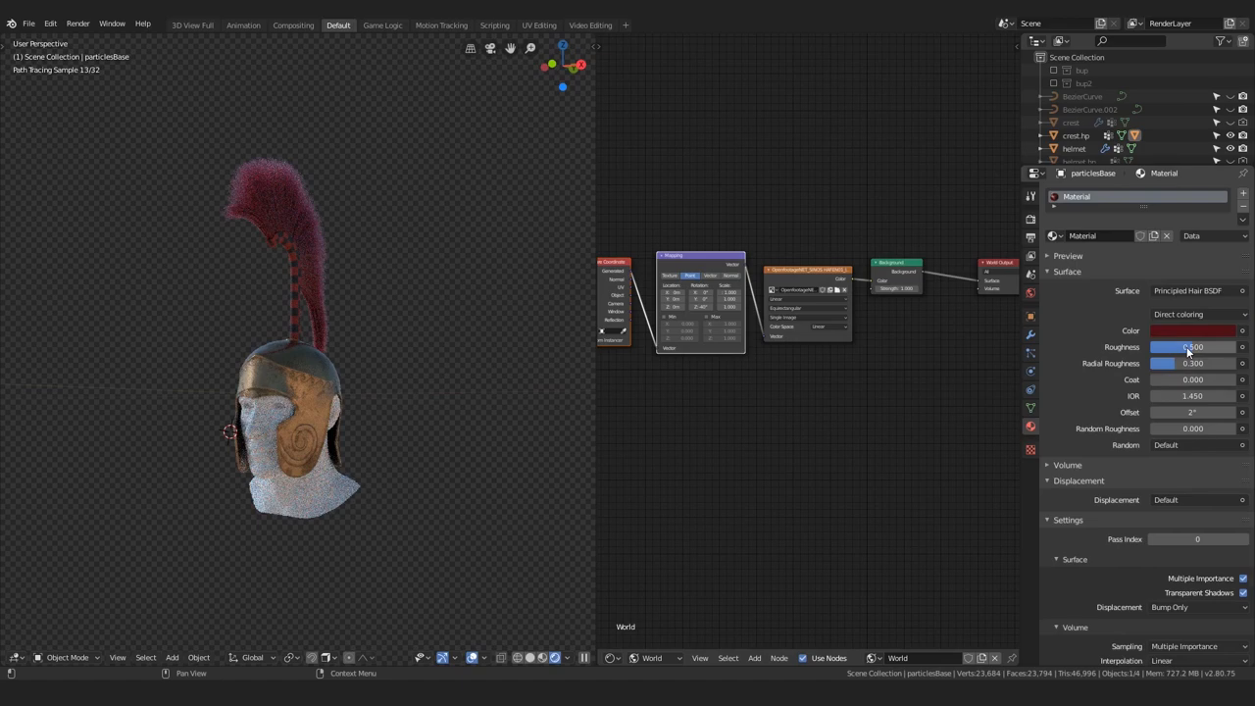
left_click(1195, 330)
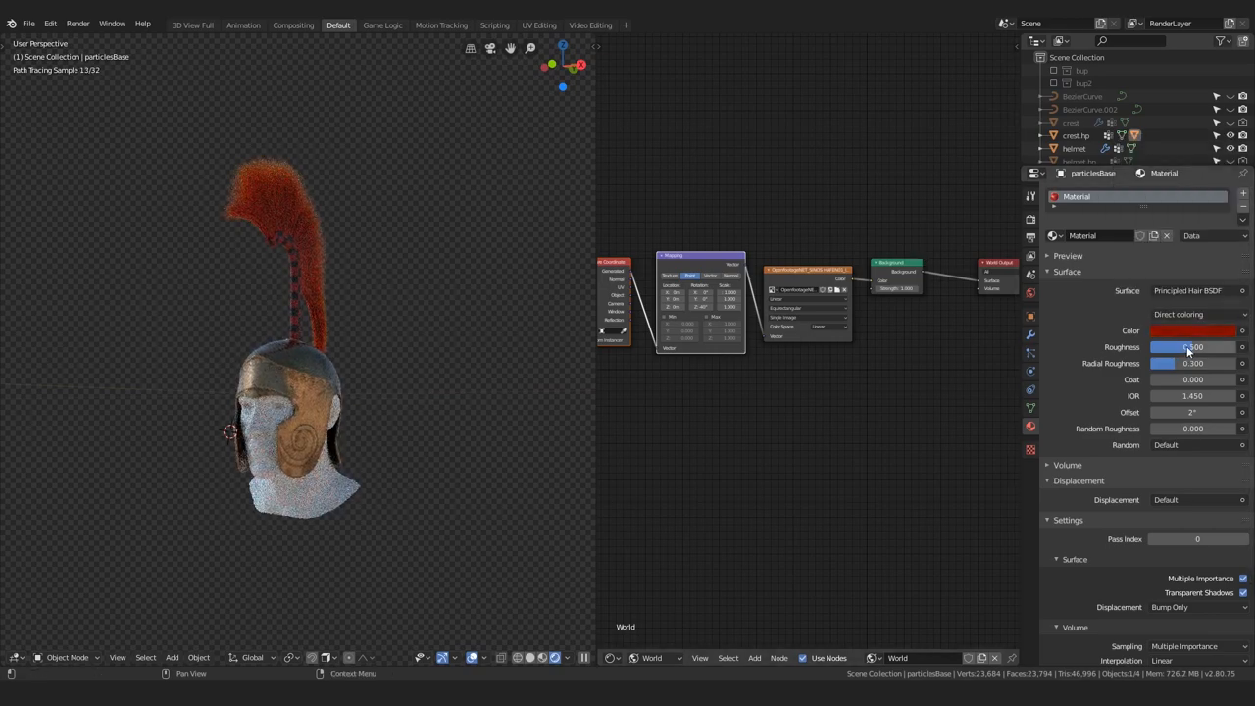
left_click_drag(1158, 347, 1187, 347)
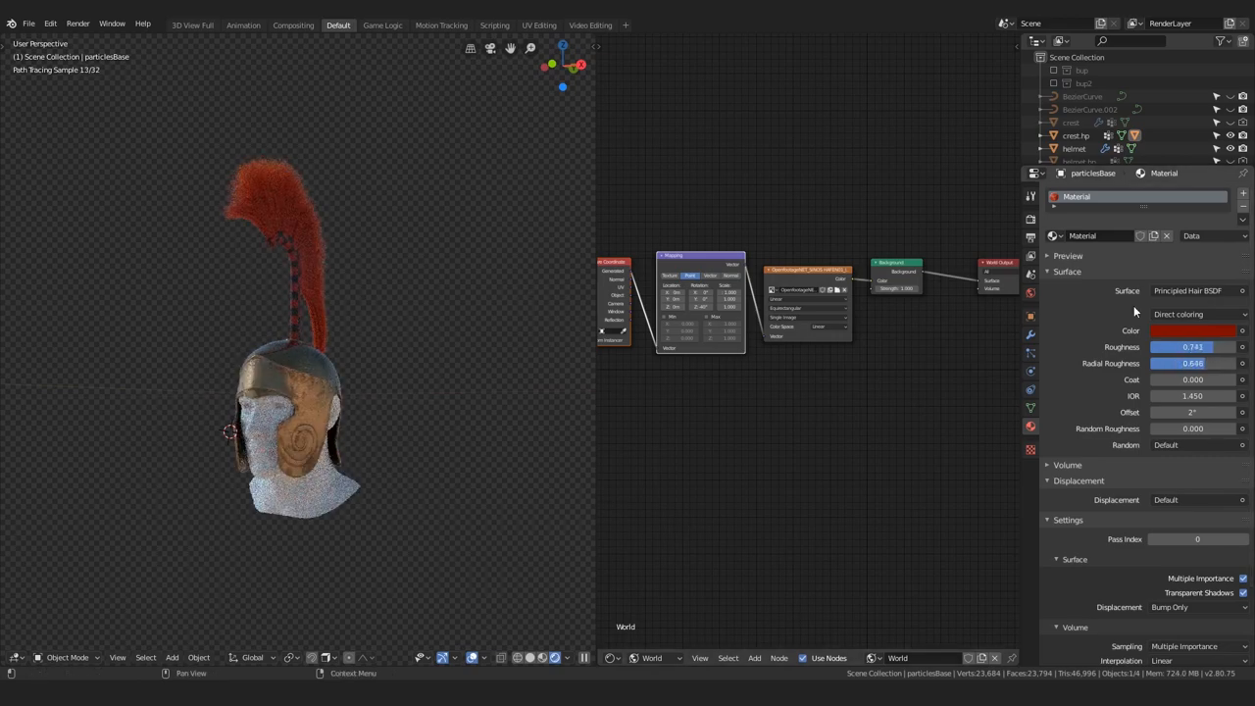
left_click(1193, 329)
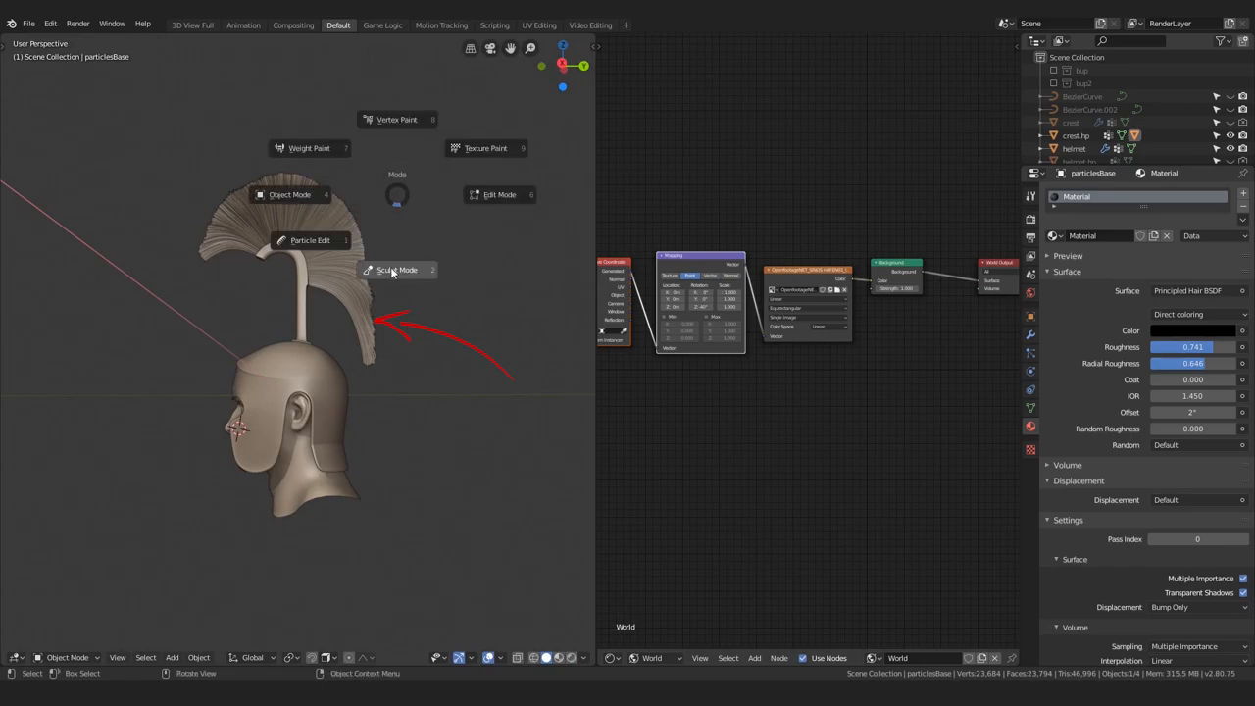
Step: In Particle Edit, comb the rear hair strands so they sweep down behind the helmet
left_click(310, 239)
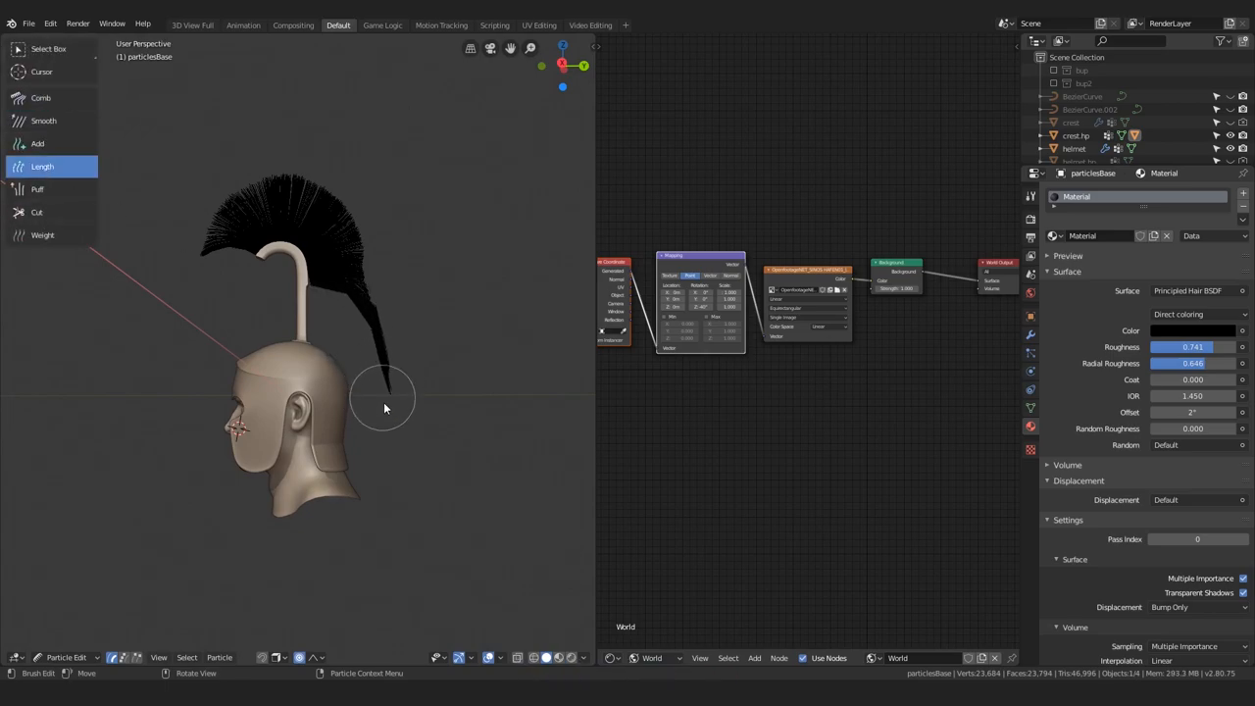
left_click(41, 98)
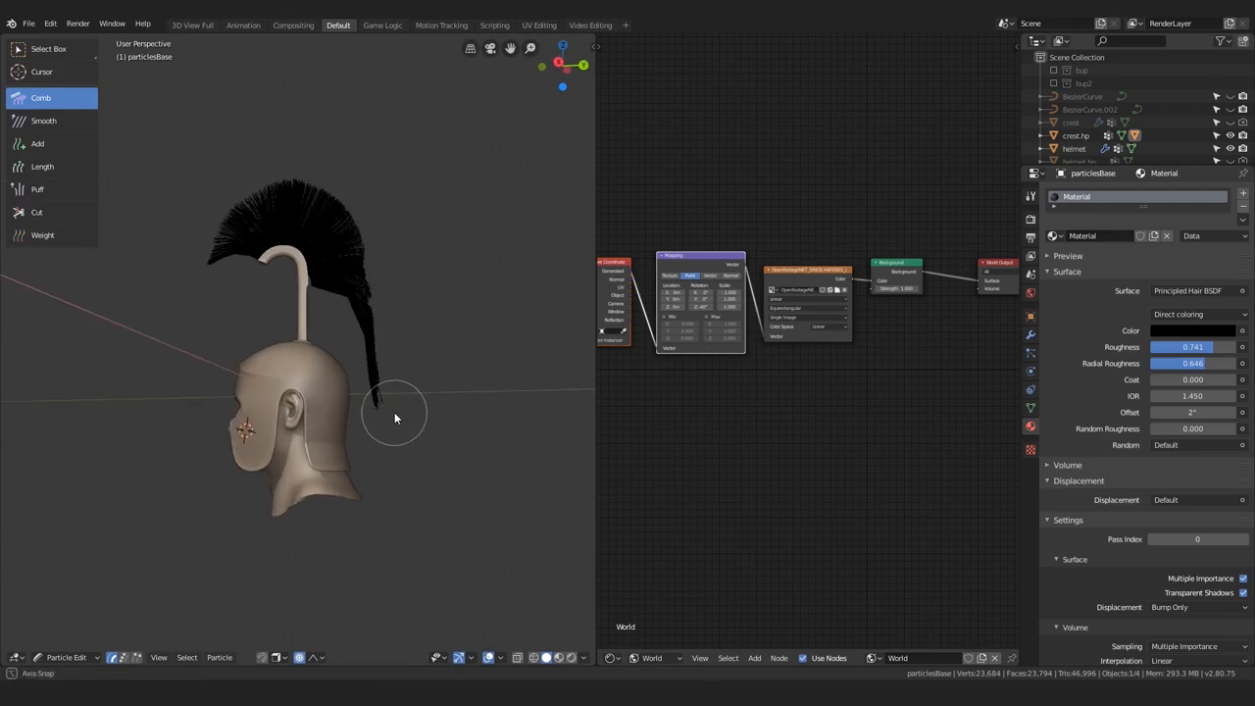
left_click_drag(396, 412, 371, 318)
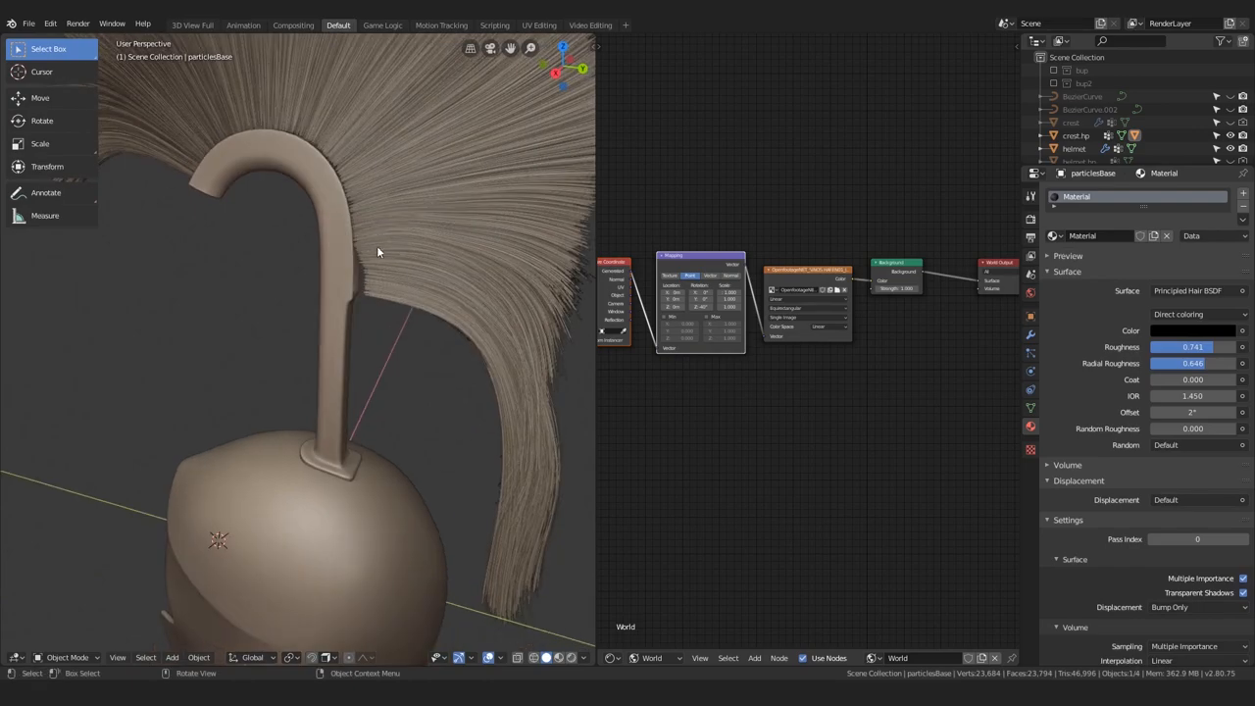
mouse_move(411, 302)
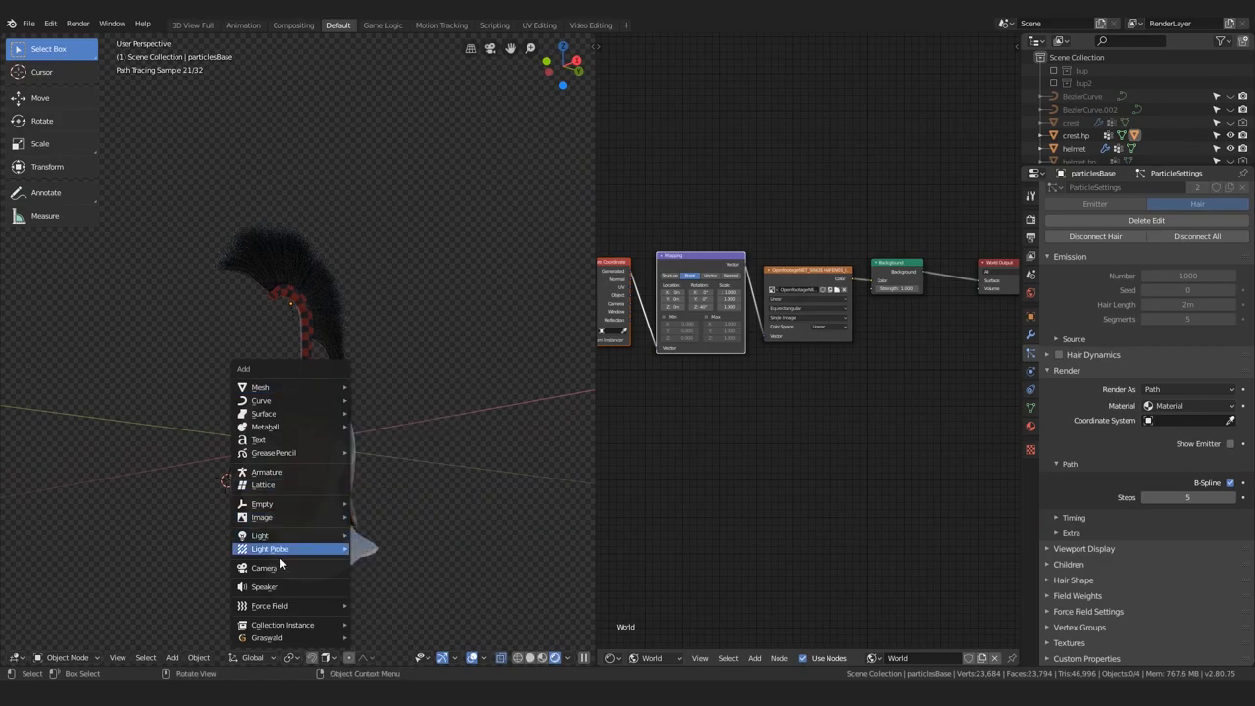
Step: Add a camera framing the helmet and crest and view through it
left_click(265, 569)
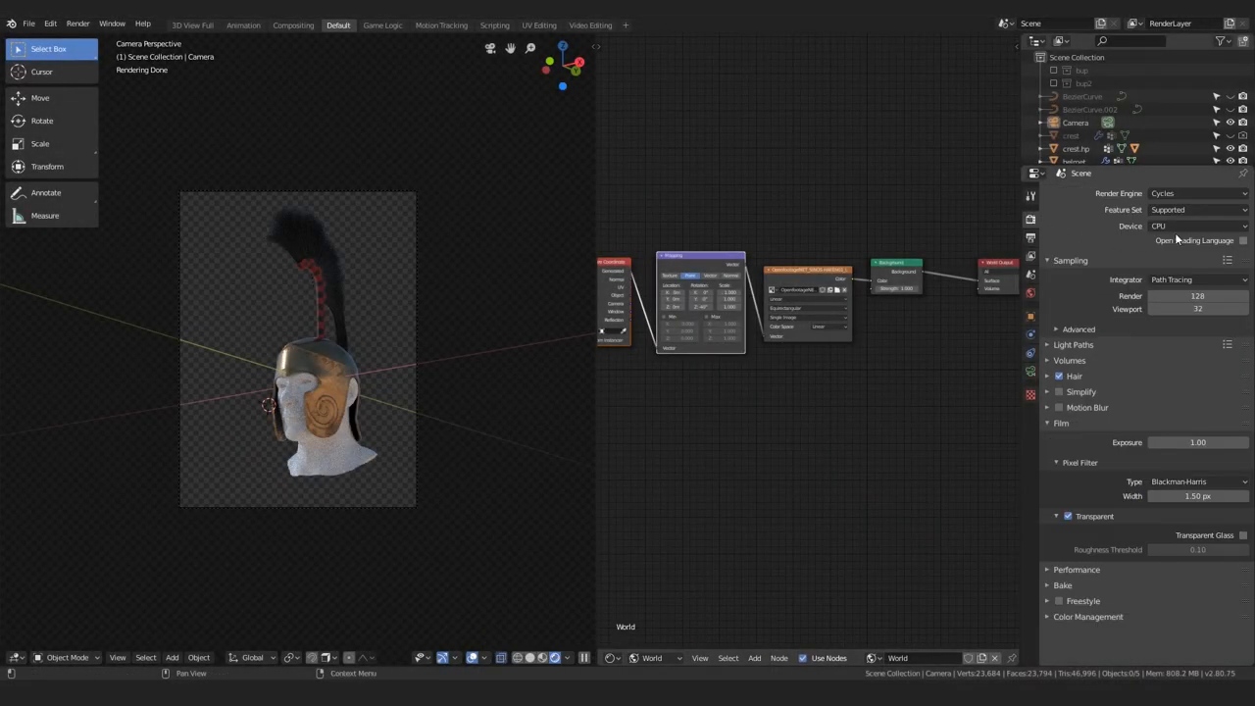
Step: Set Cycles to GPU Compute with 256 samples and 512-pixel tiles, keeping the transparent background
left_click(1187, 225)
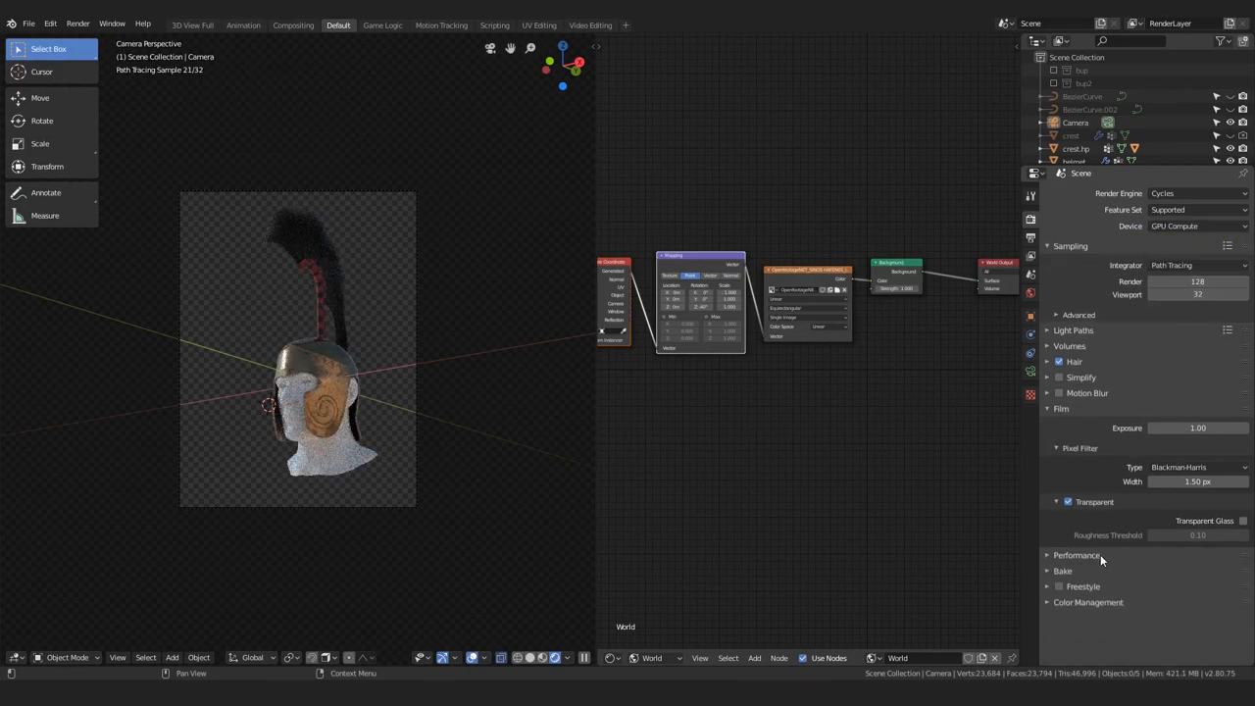
left_click(1075, 555)
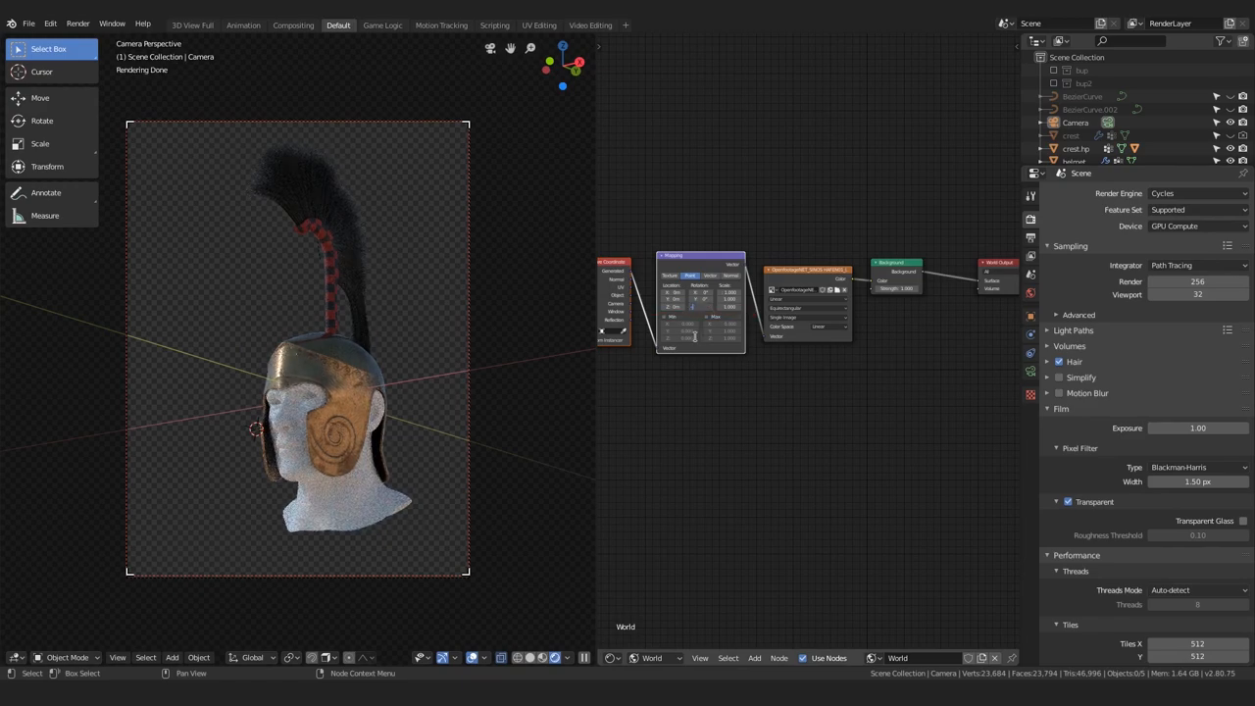
key("f12")
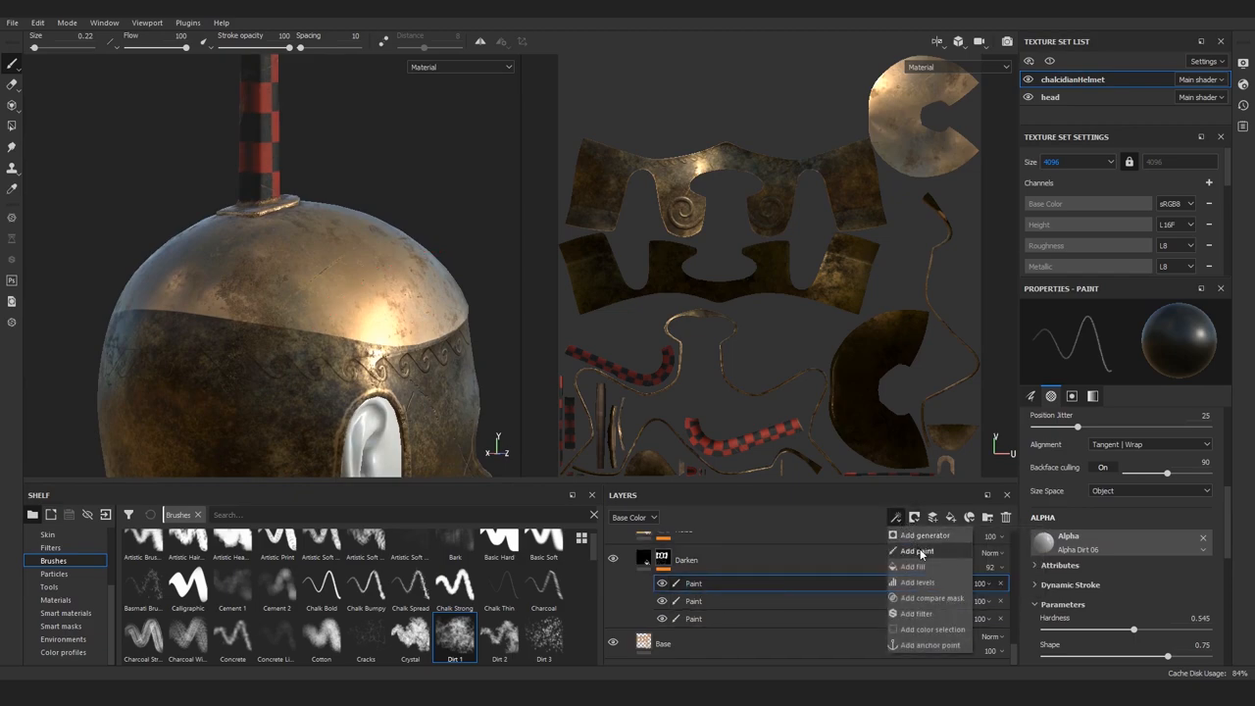
Step: Add a Blur filter at intensity 0.2 to the Darken layer's mask to soften the black paint edges
left_click(914, 549)
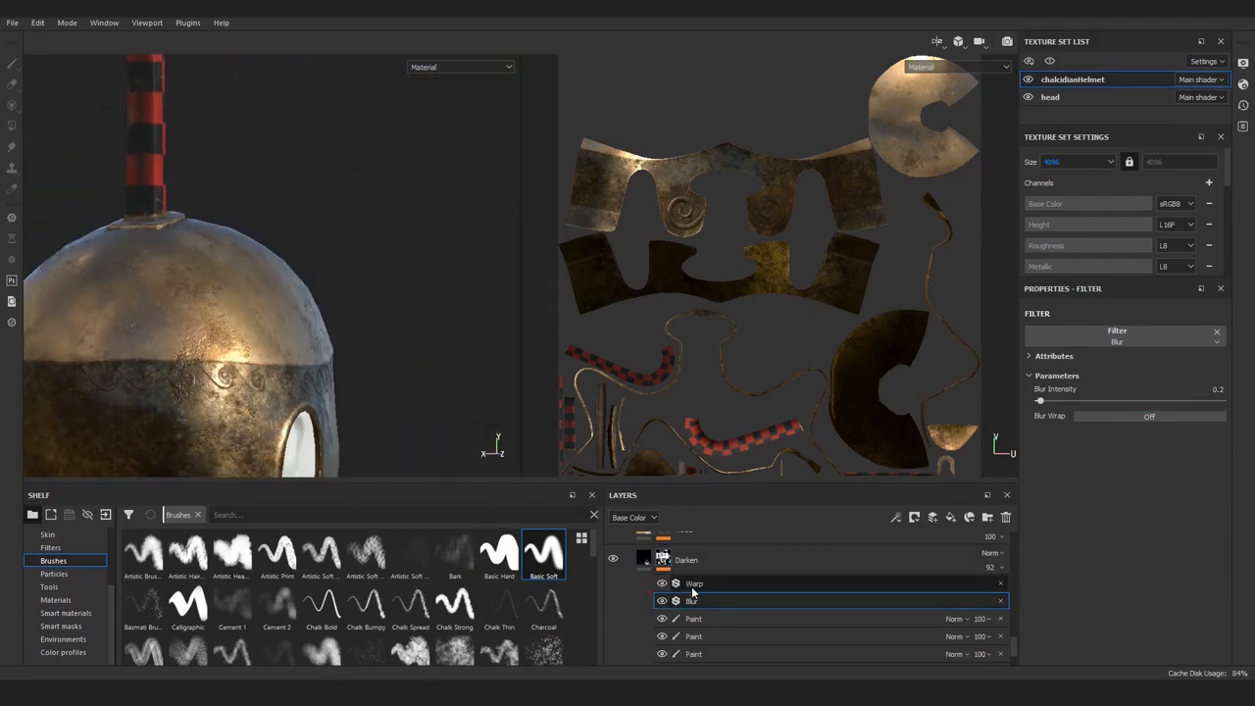
Step: Add a Warp filter at intensity 0.3 above the blur on the Darken mask
left_click(695, 585)
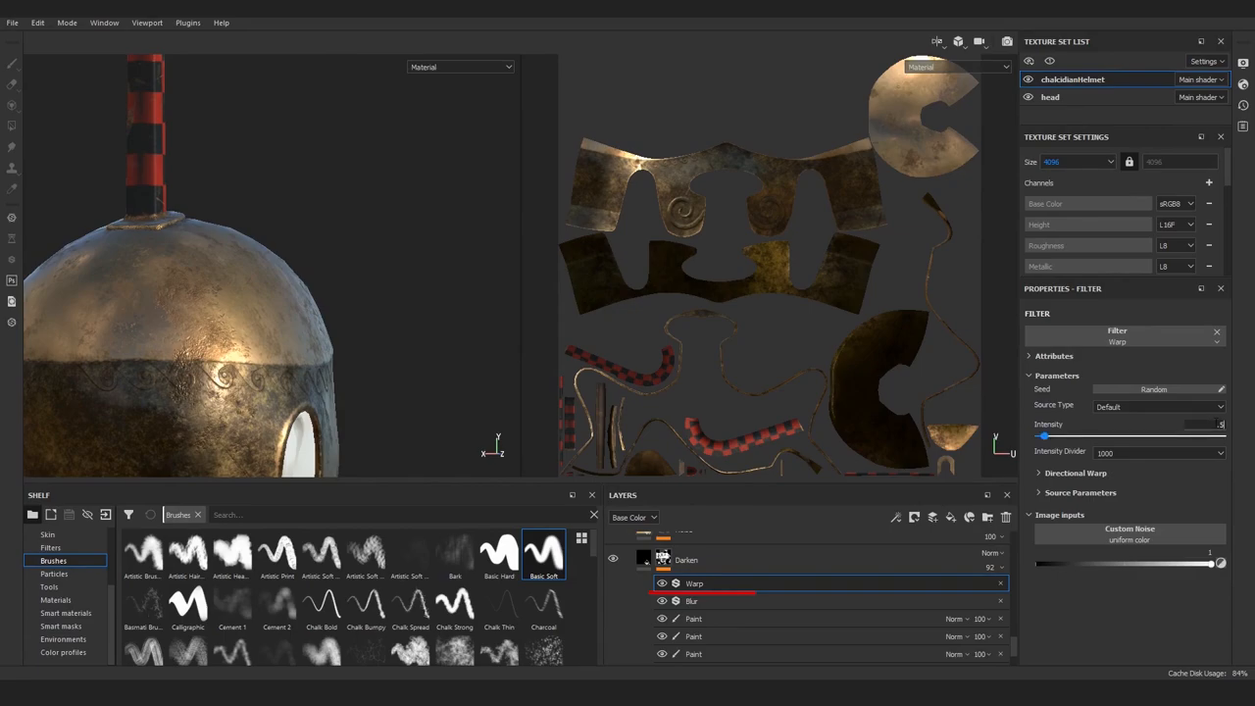
left_click_drag(1217, 436, 1042, 435)
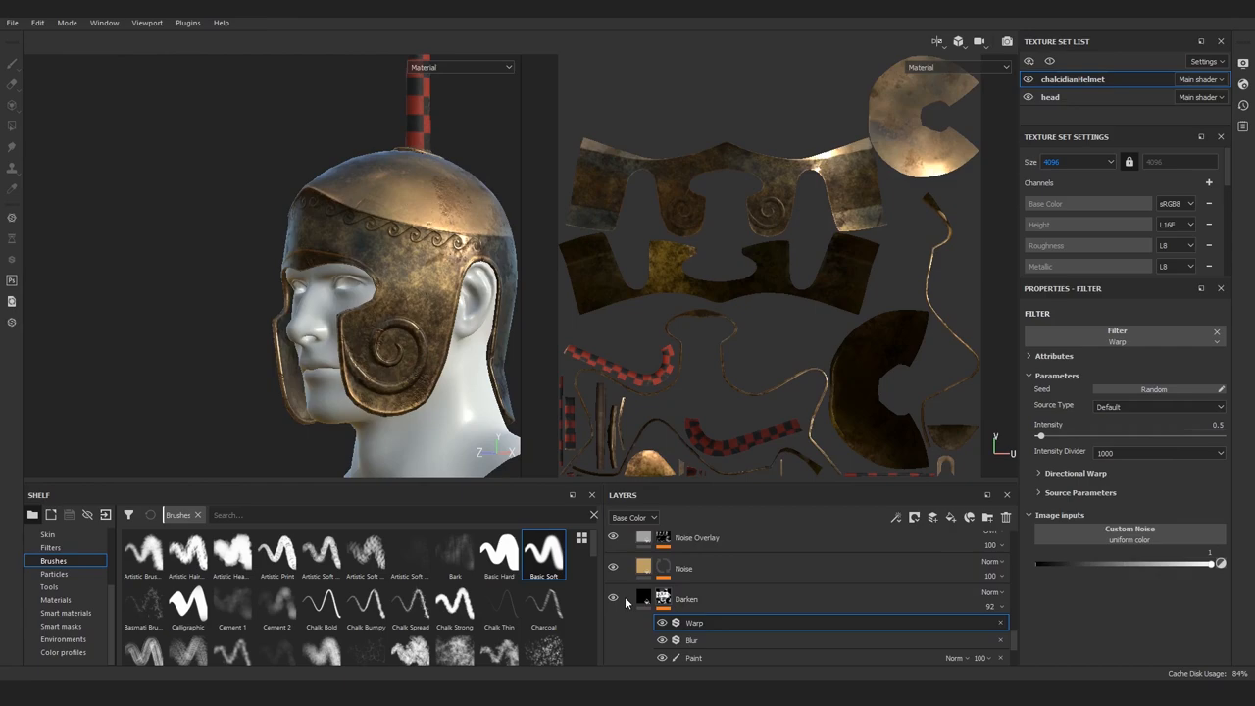
mouse_move(616, 598)
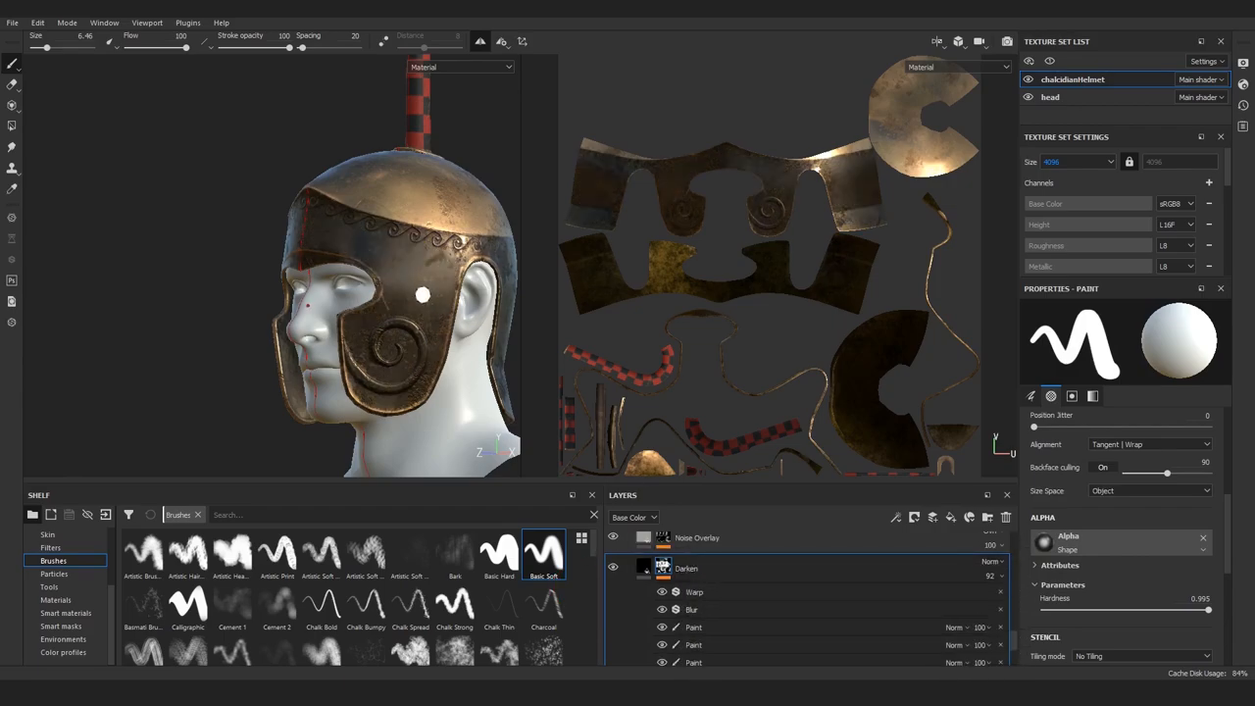
Step: Move the Darken layer with its filters into a new folder, Folder 1
left_click(991, 562)
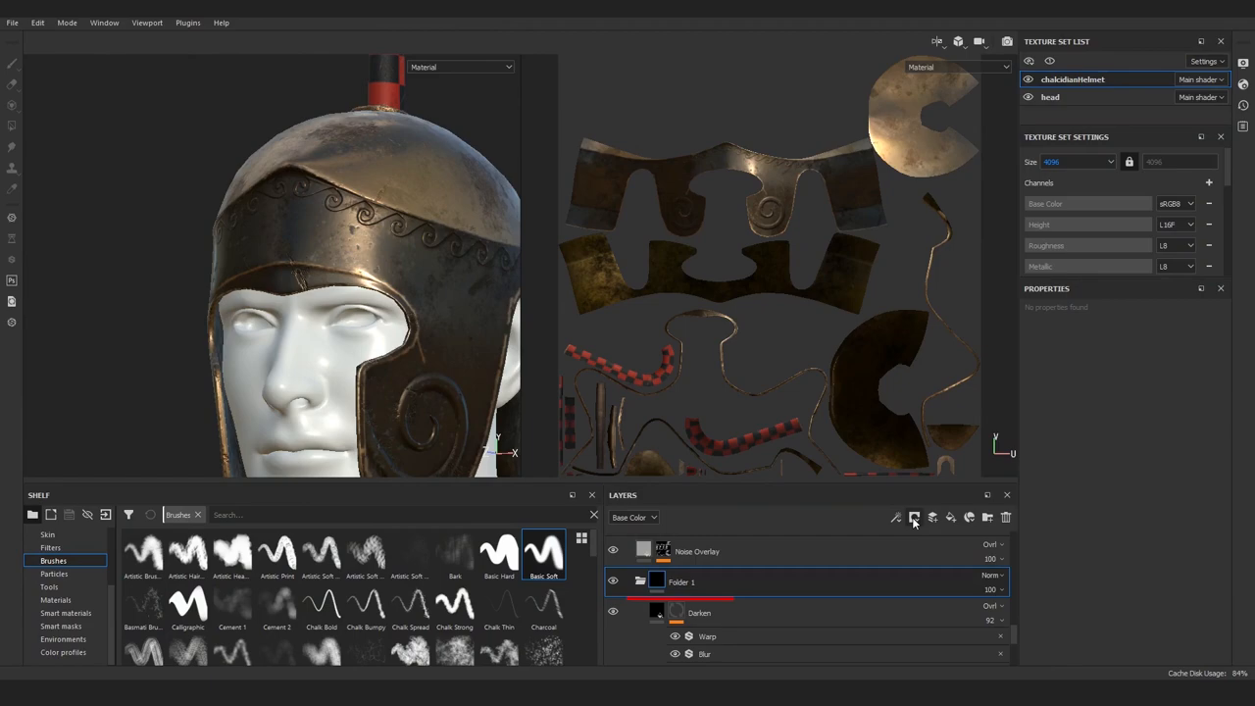
Step: Give Folder 1 a mask and paint it over the helmet to control the dark paint
left_click(914, 518)
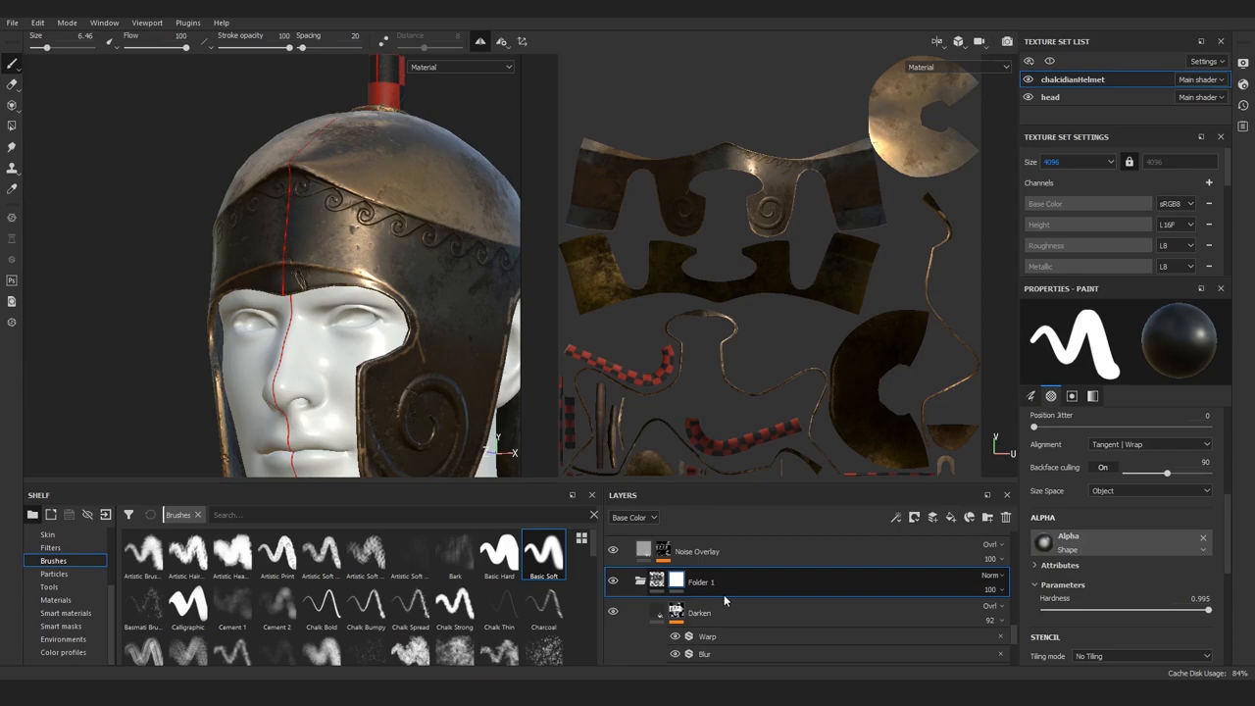
left_click_drag(428, 172, 510, 137)
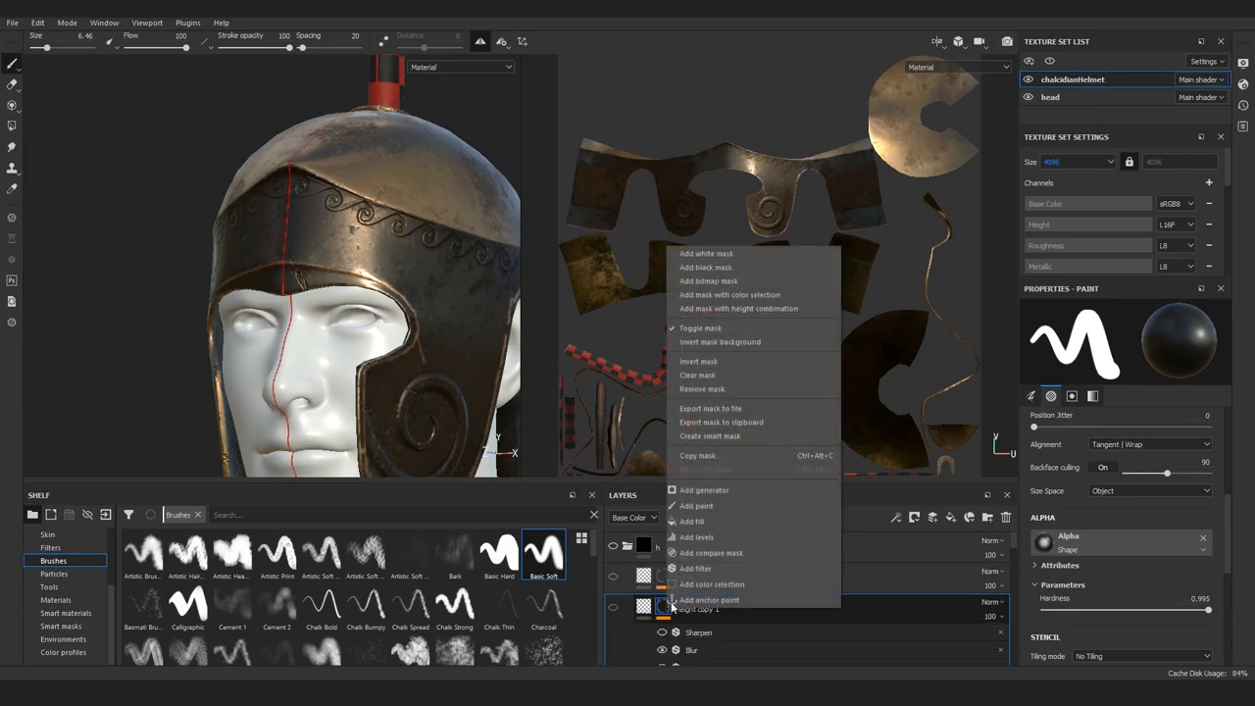
mouse_move(699, 456)
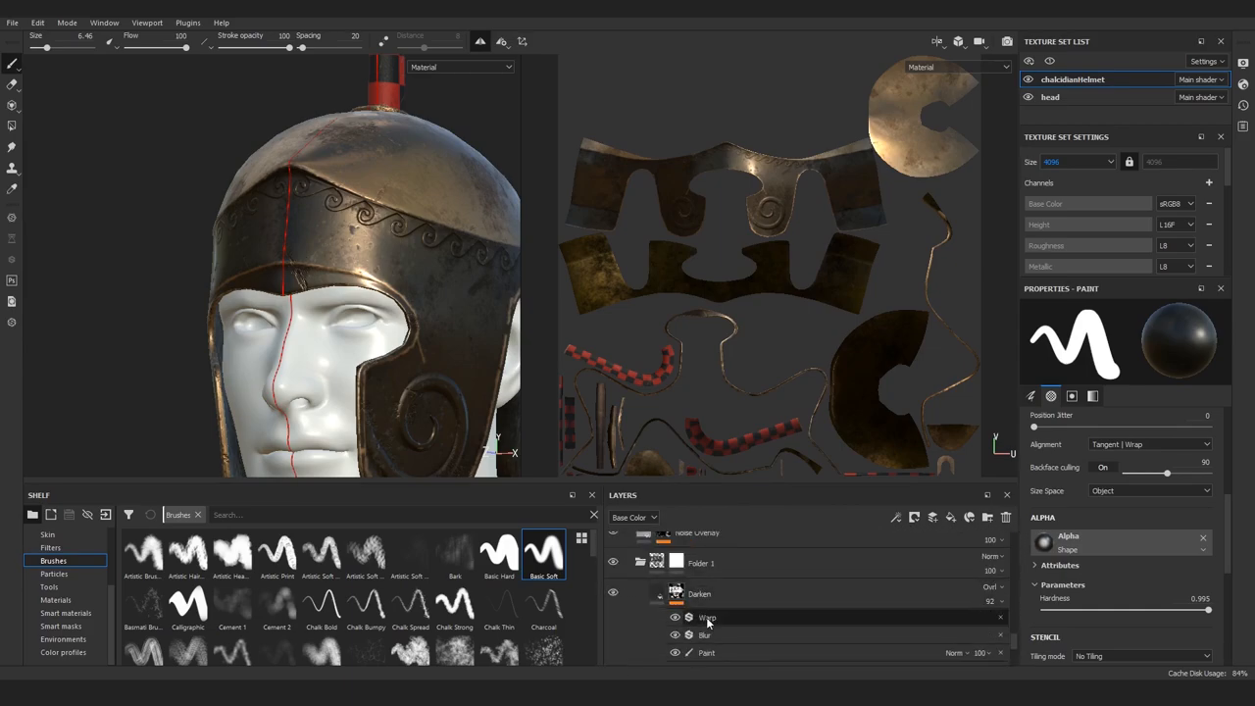
Step: Add a black mask with paint, blur and sharpen effects to the black paint folder, then duplicate it
right_click(700, 561)
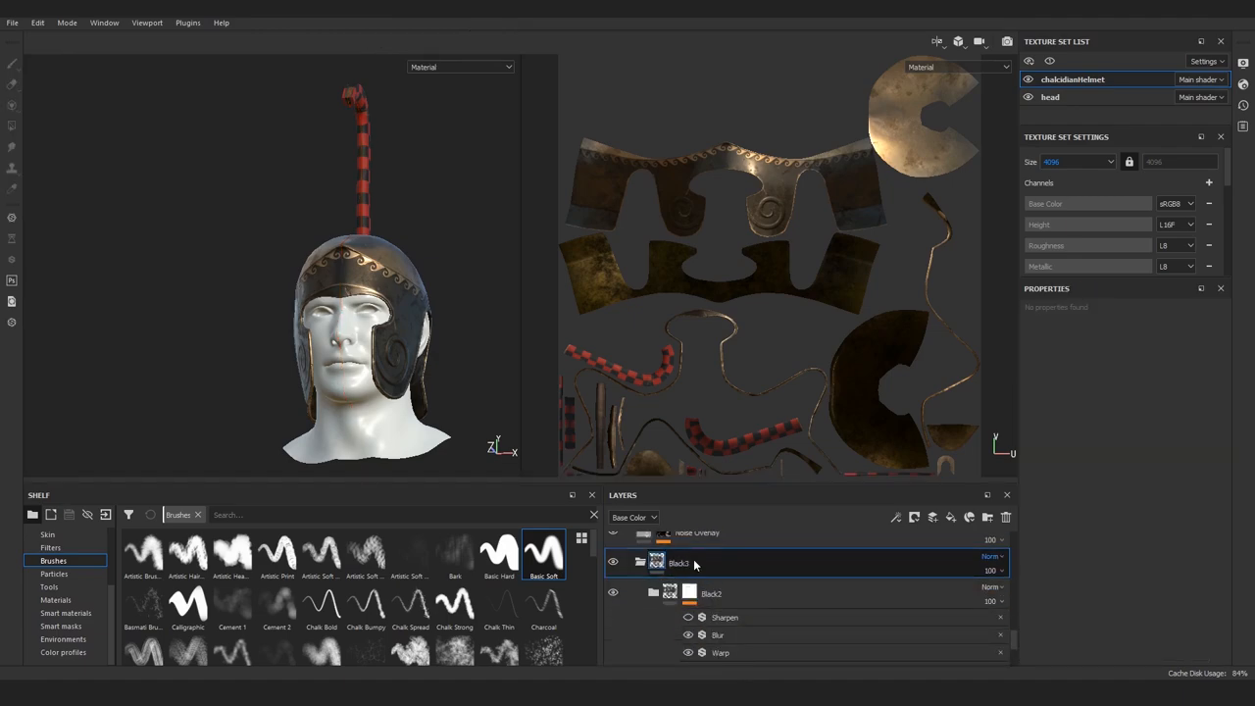
Step: Drive the top folder's mask with a Curvature generator set to Global Invert On
left_click(914, 517)
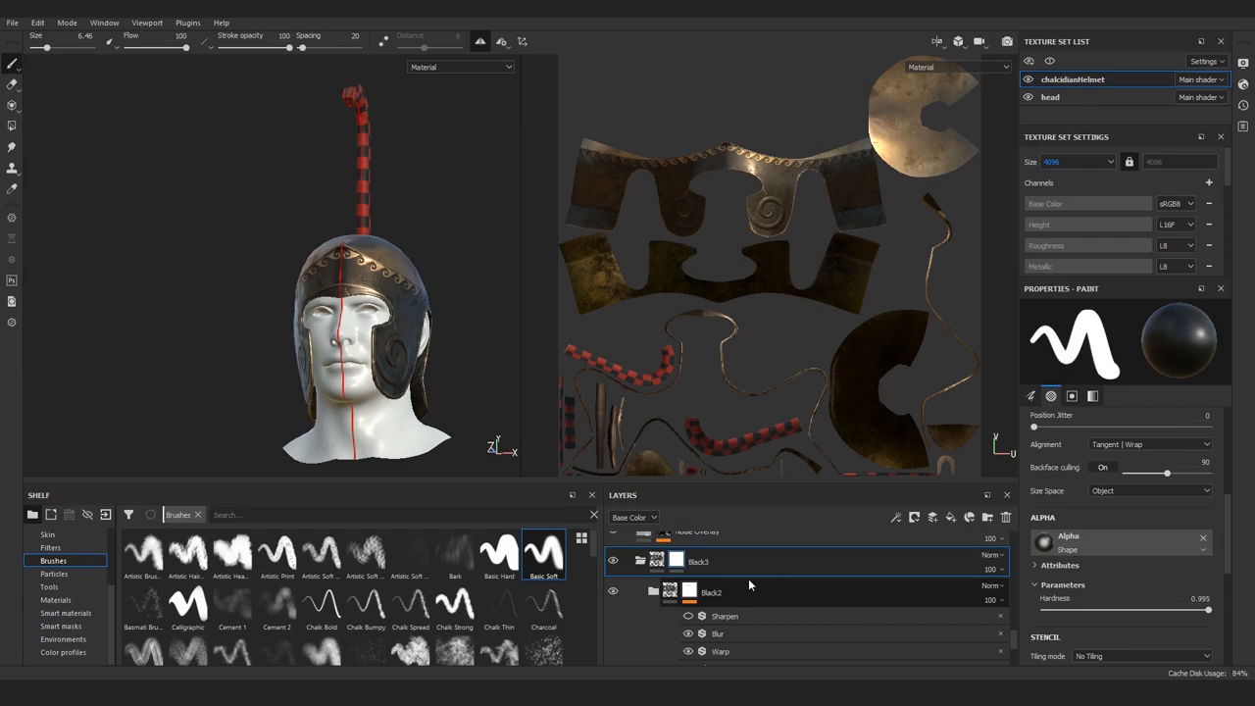
left_click(1071, 396)
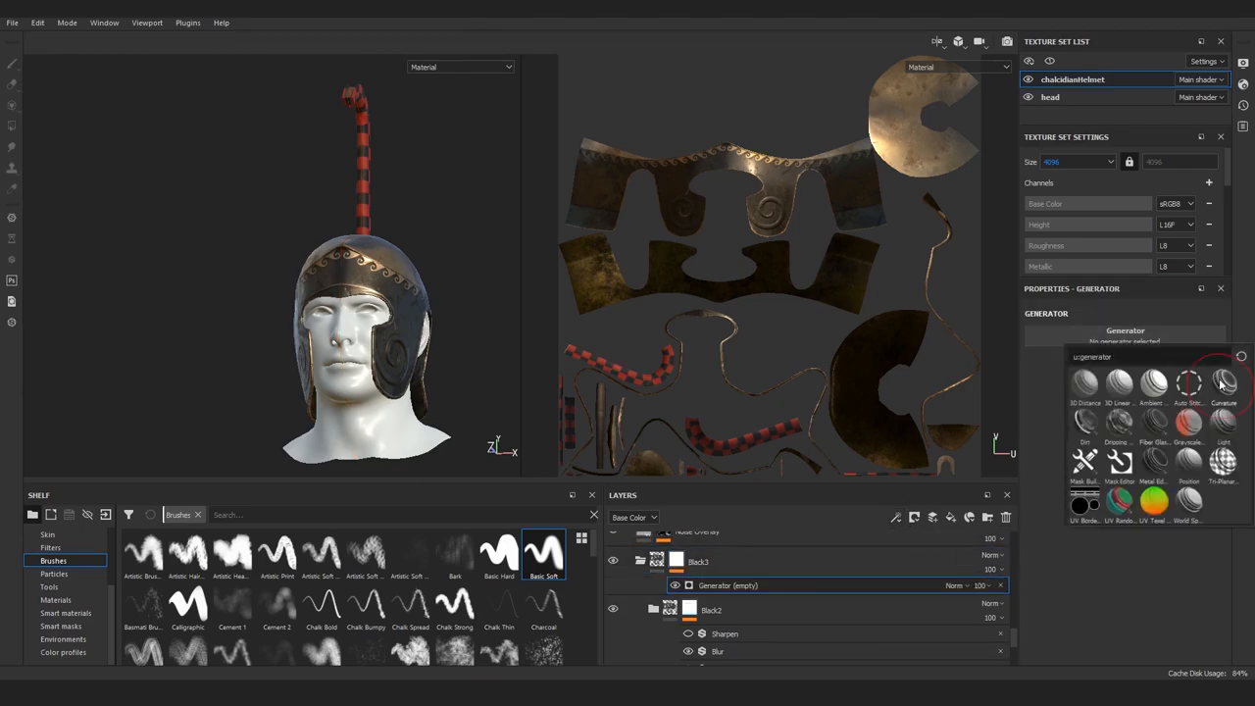
left_click(1189, 383)
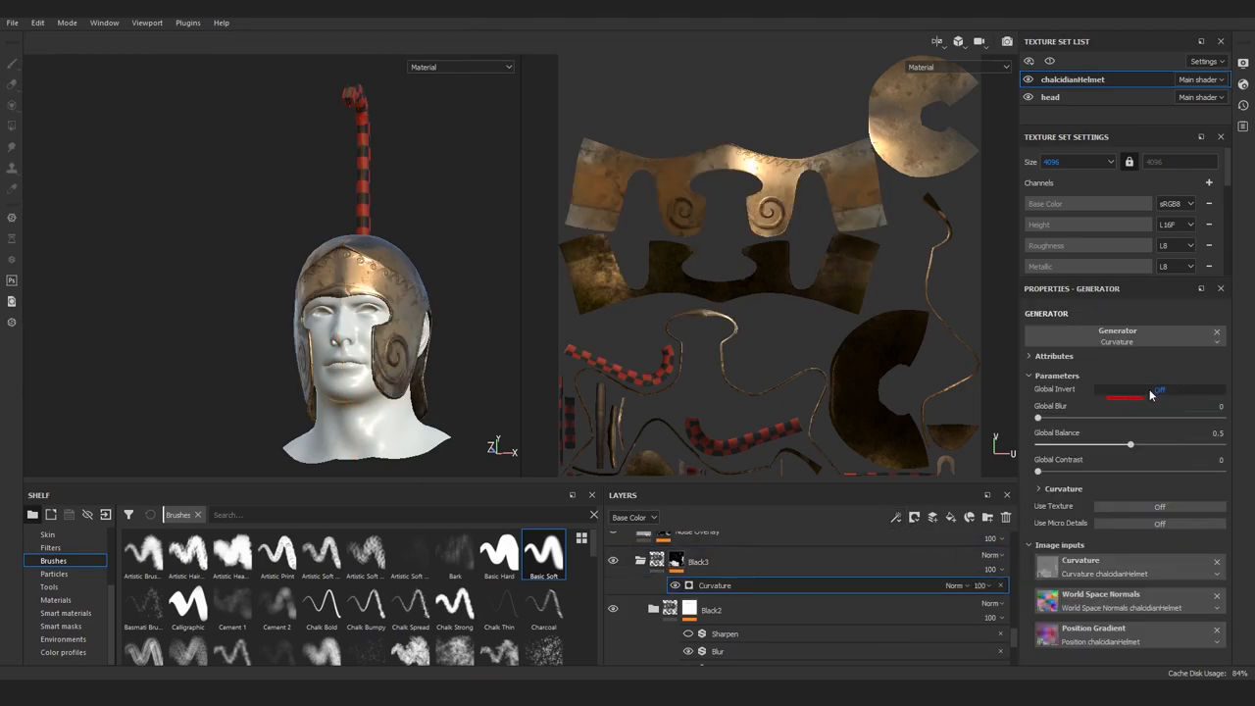
left_click(1159, 389)
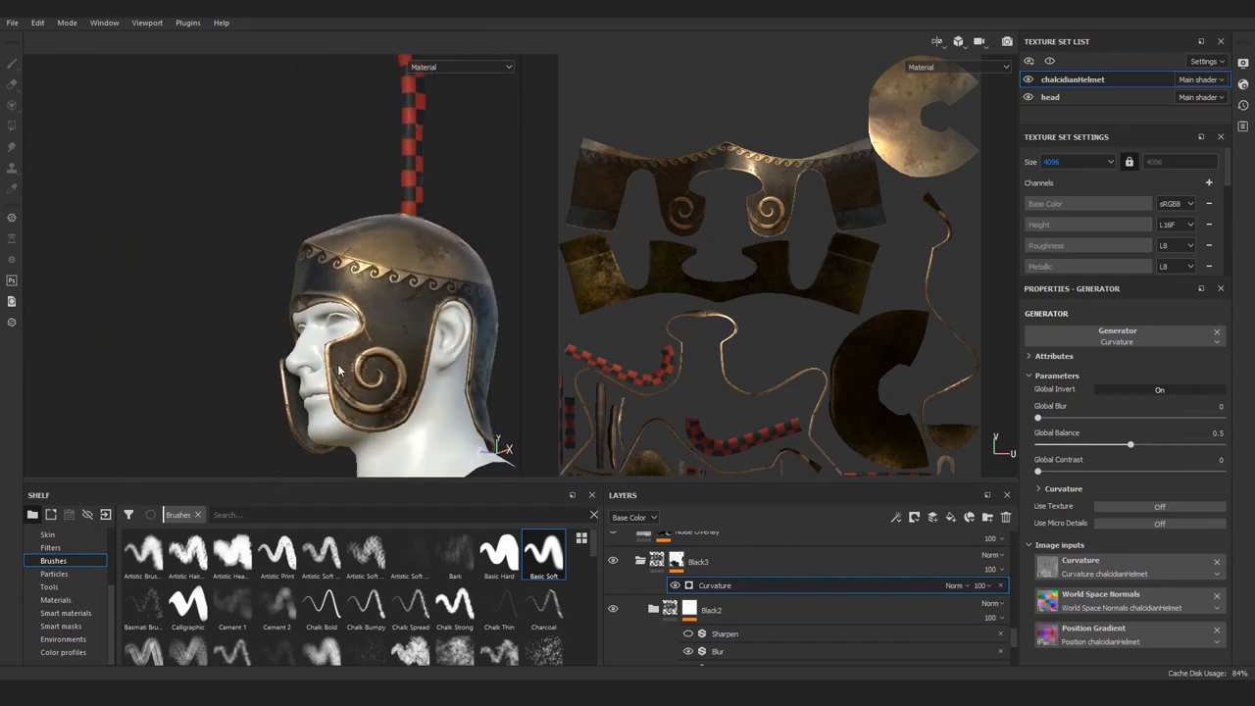
mouse_move(337, 375)
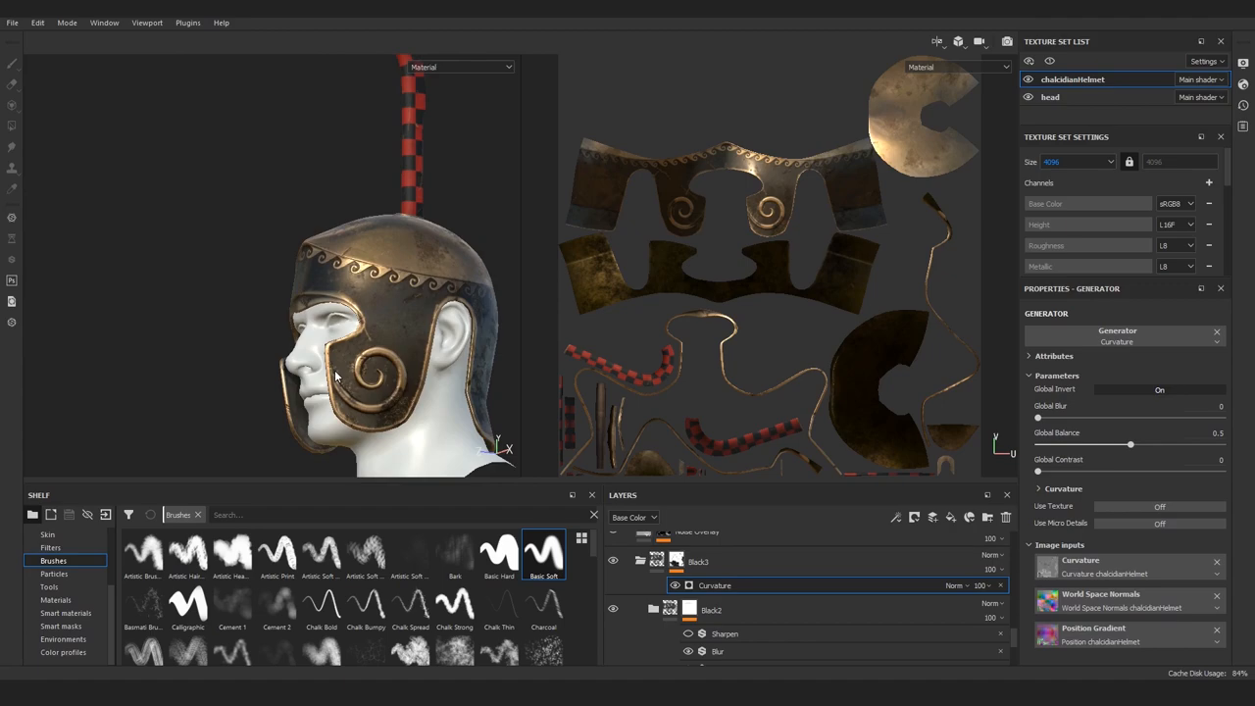
left_click(894, 518)
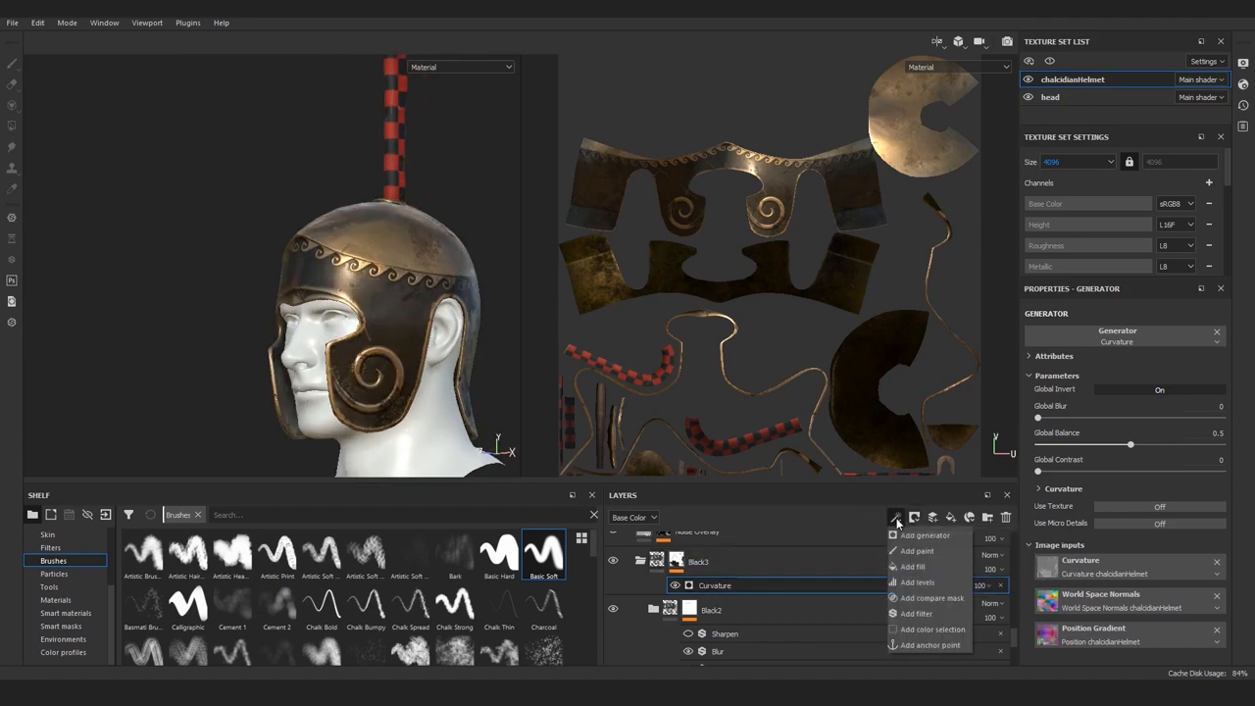
Step: Add a paint effect above the Curvature and paint worn bronze on the cheek guard with the Dirt 1 brush
left_click(916, 550)
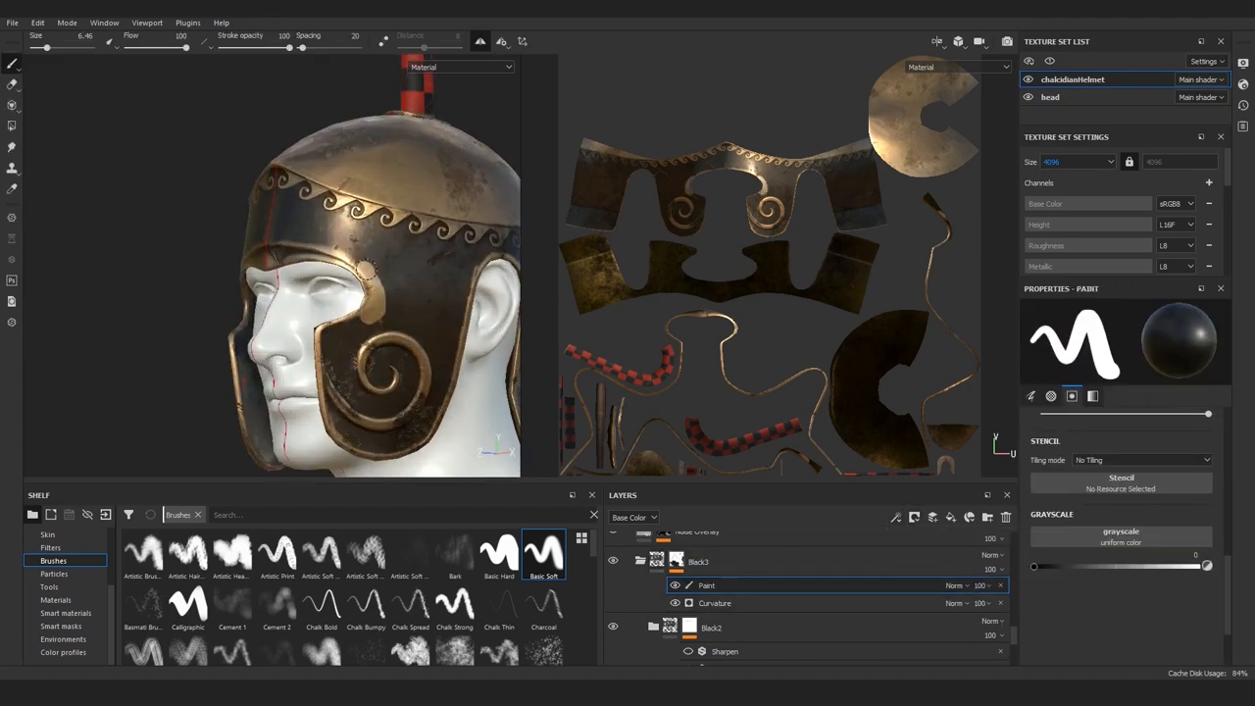
left_click_drag(353, 265, 310, 421)
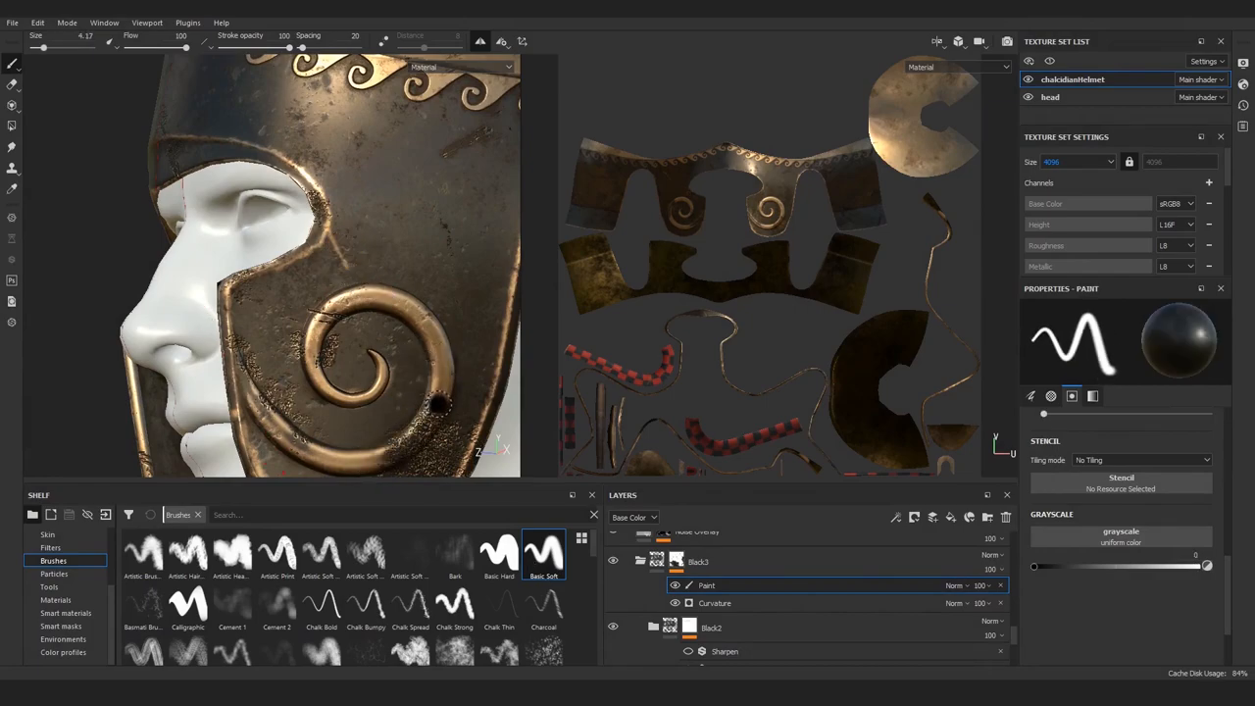
left_click(455, 638)
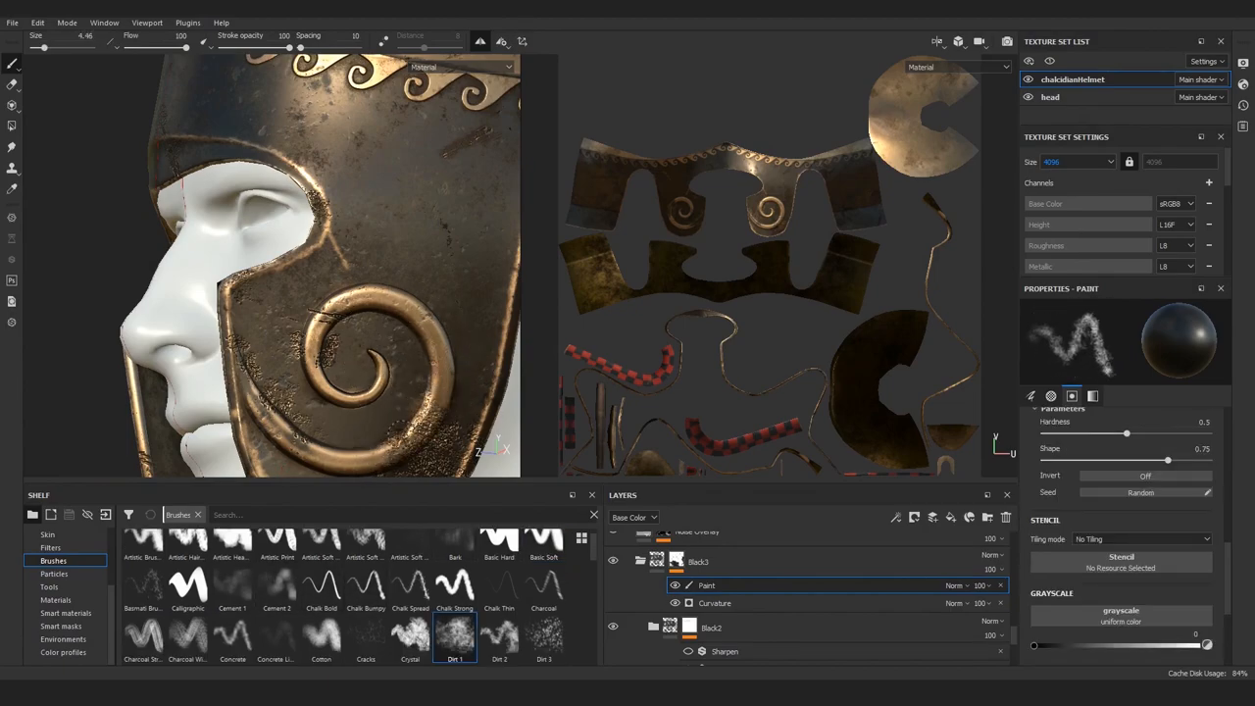
left_click_drag(1126, 433, 1175, 433)
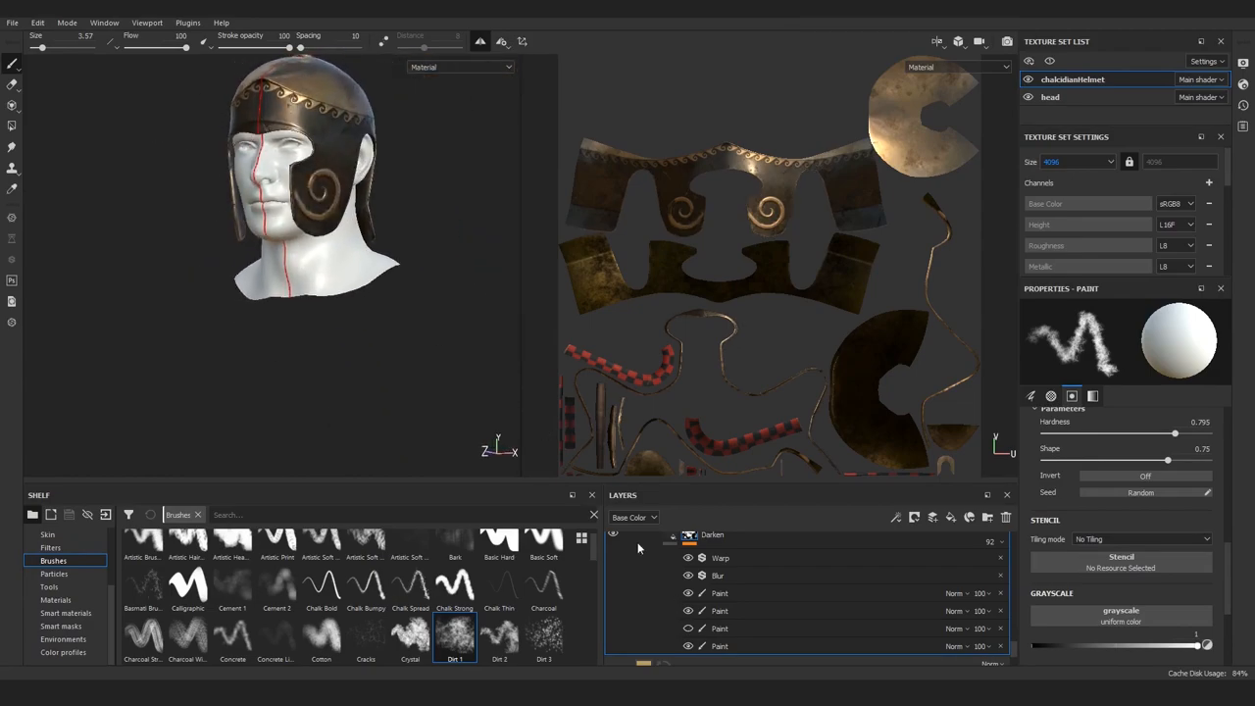
Step: Stack more grunge-brush paint effects plus Blur and Warp filters in the mask
left_click(720, 627)
type("hopl")
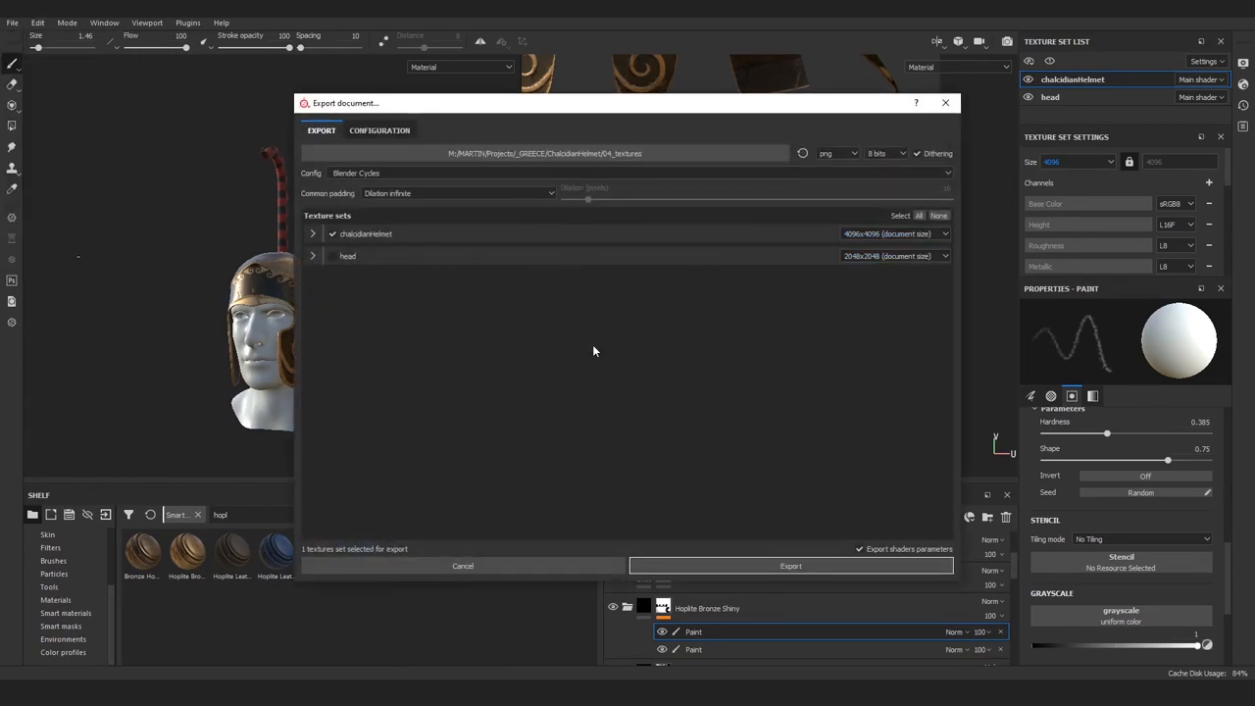
Step: Export the helmet and head texture sets using the Blender Cycles configuration
left_click(791, 565)
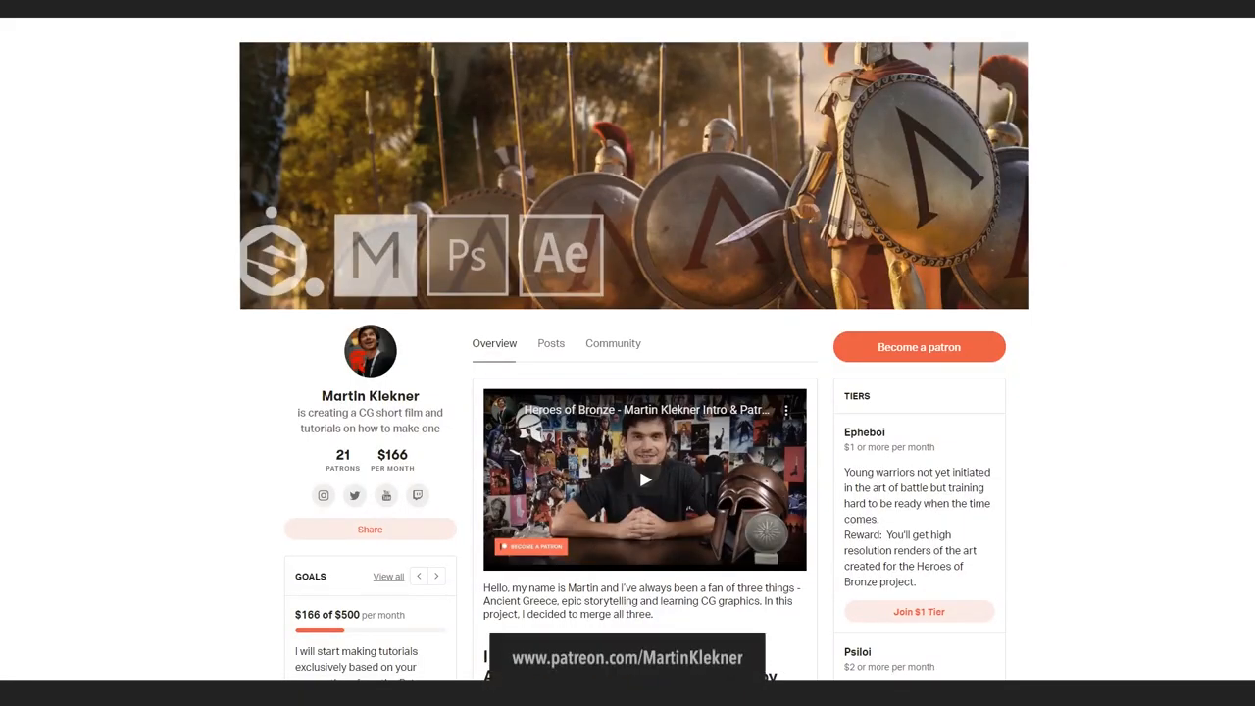
Step: Scroll through the Patreon and CGBoost Launch Pad pages down to the Early Access discount section
scroll("down", 3)
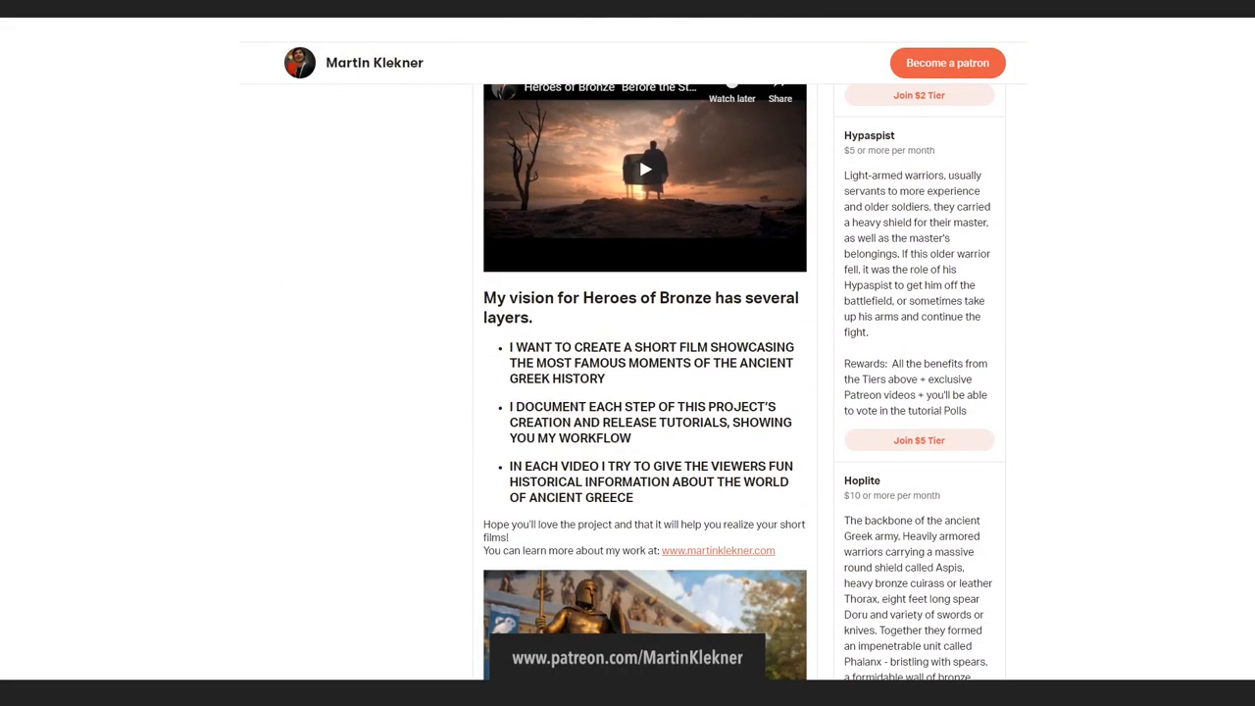
scroll("down", 3)
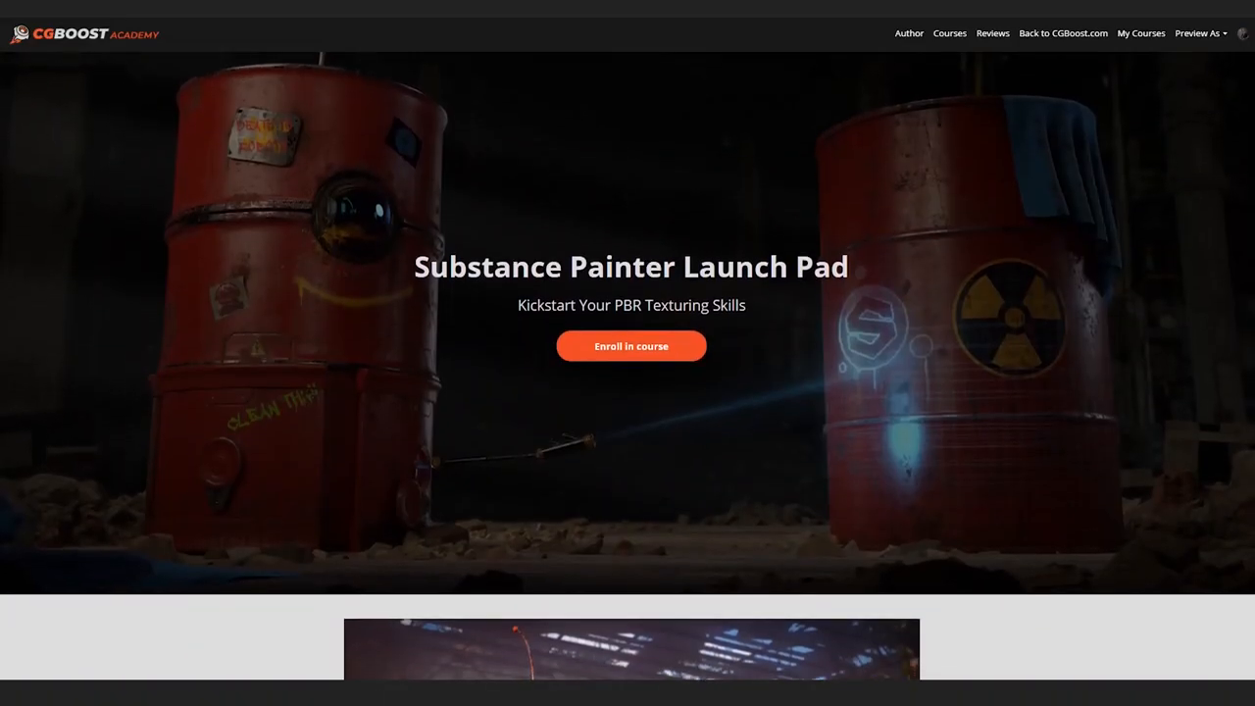
scroll("down", 3)
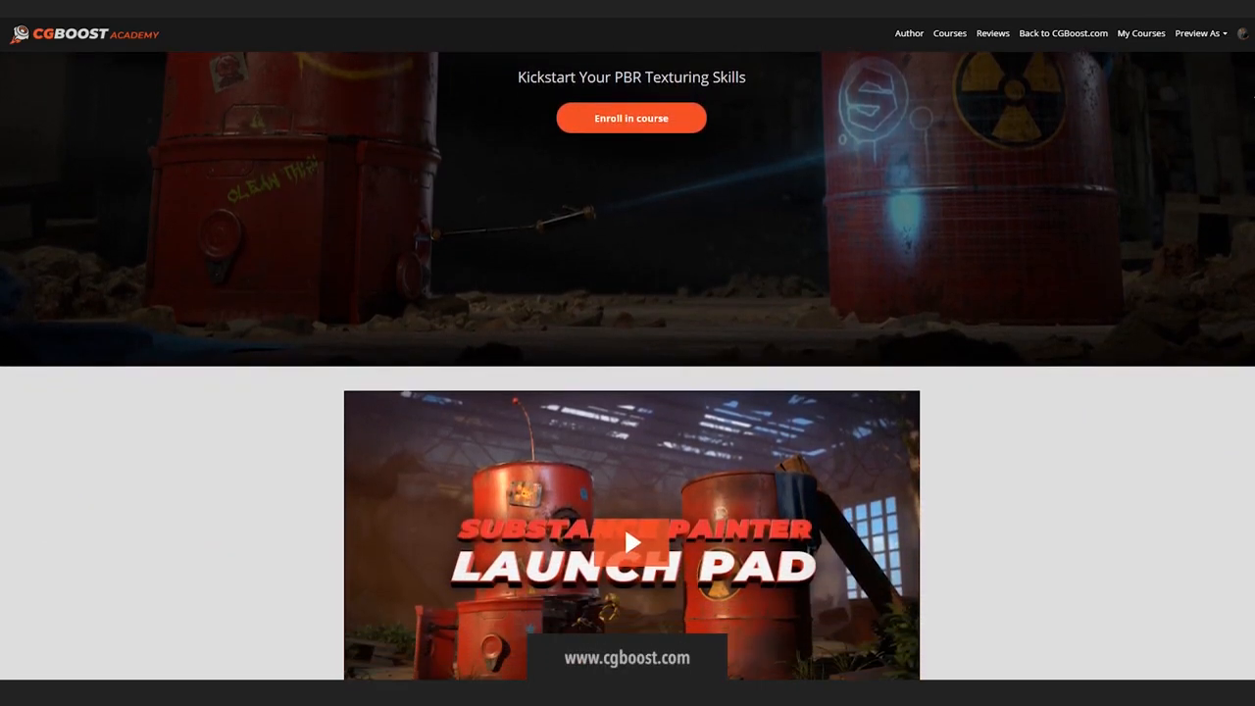
scroll("down", 3)
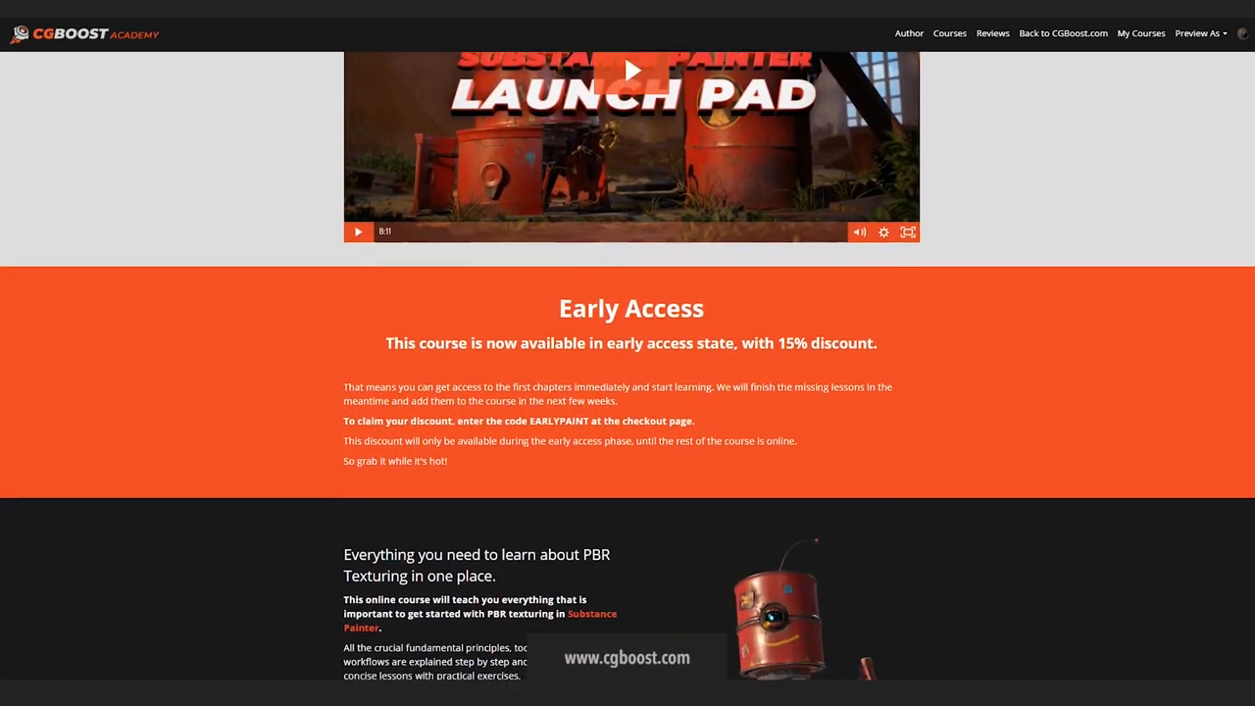
scroll("down", 3)
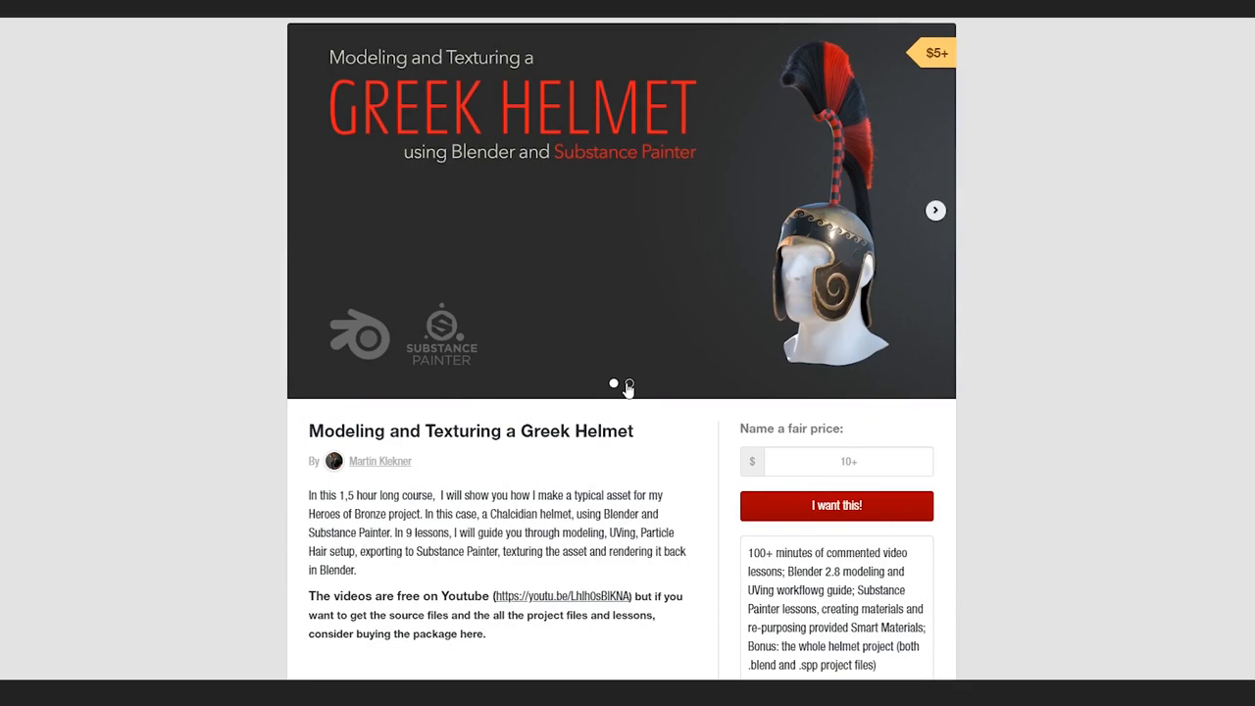
Step: Show the warrior preview image, then scroll to the Greek Helmet course contents list
left_click(934, 210)
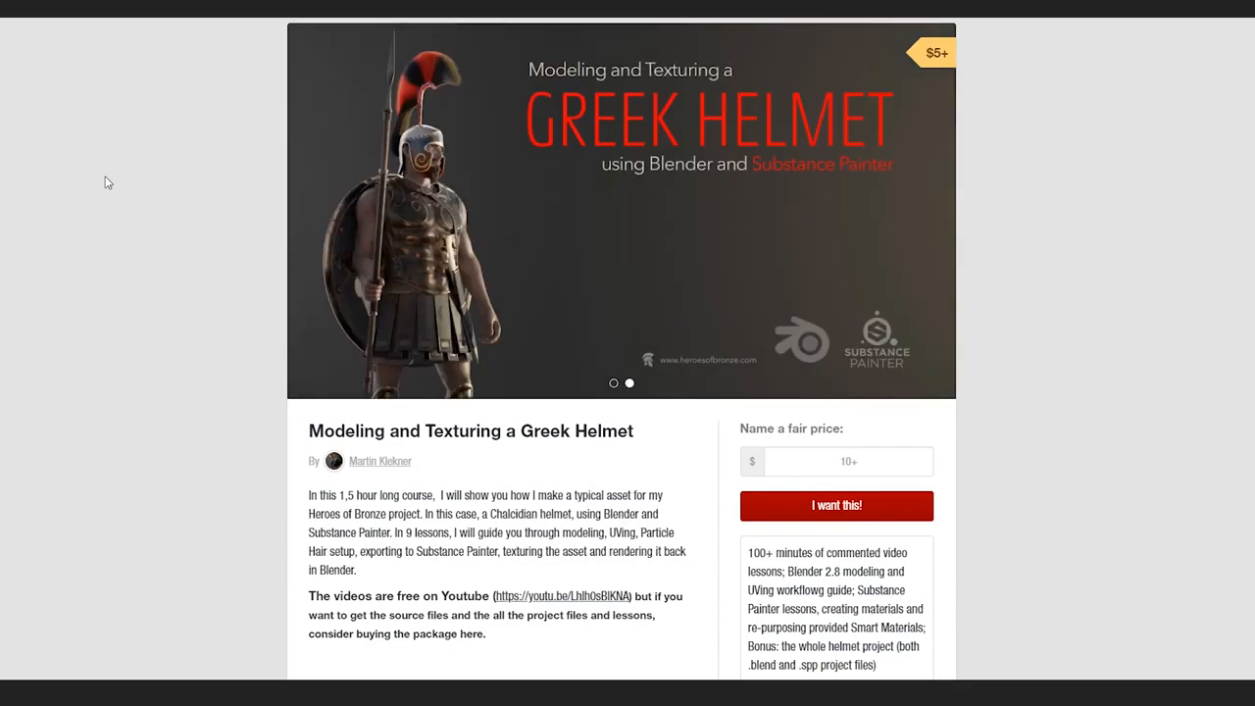
scroll("down", 3)
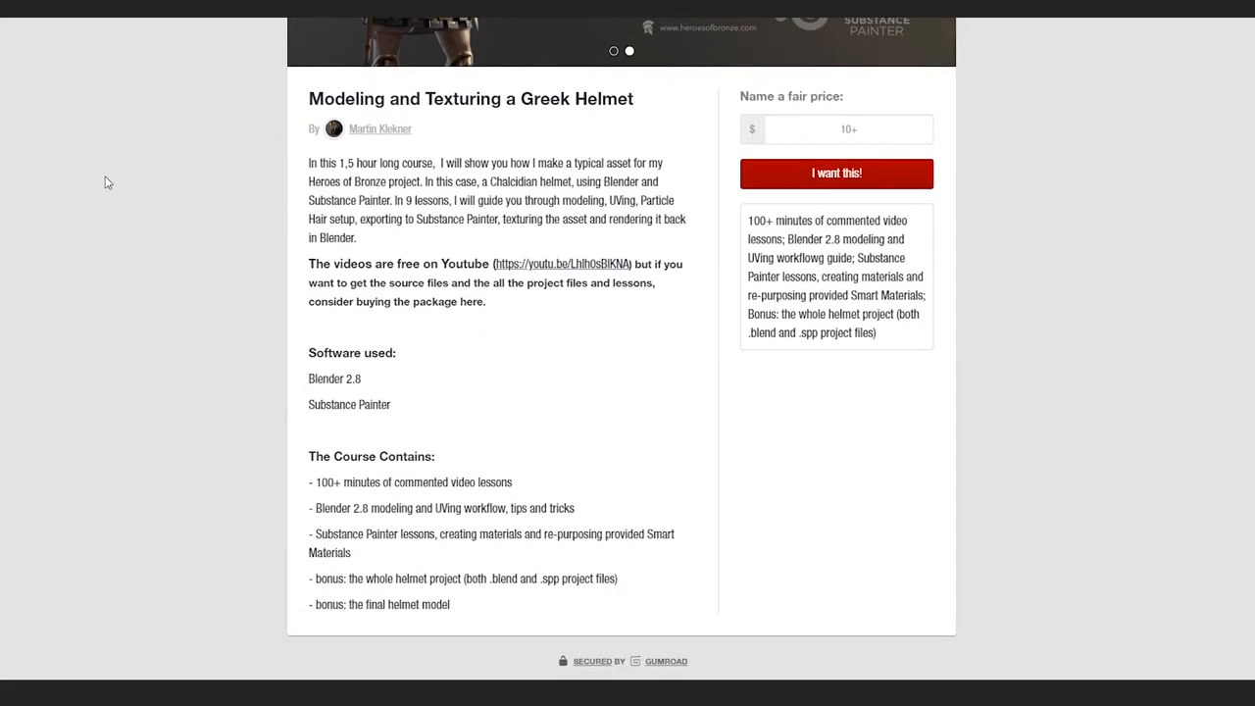